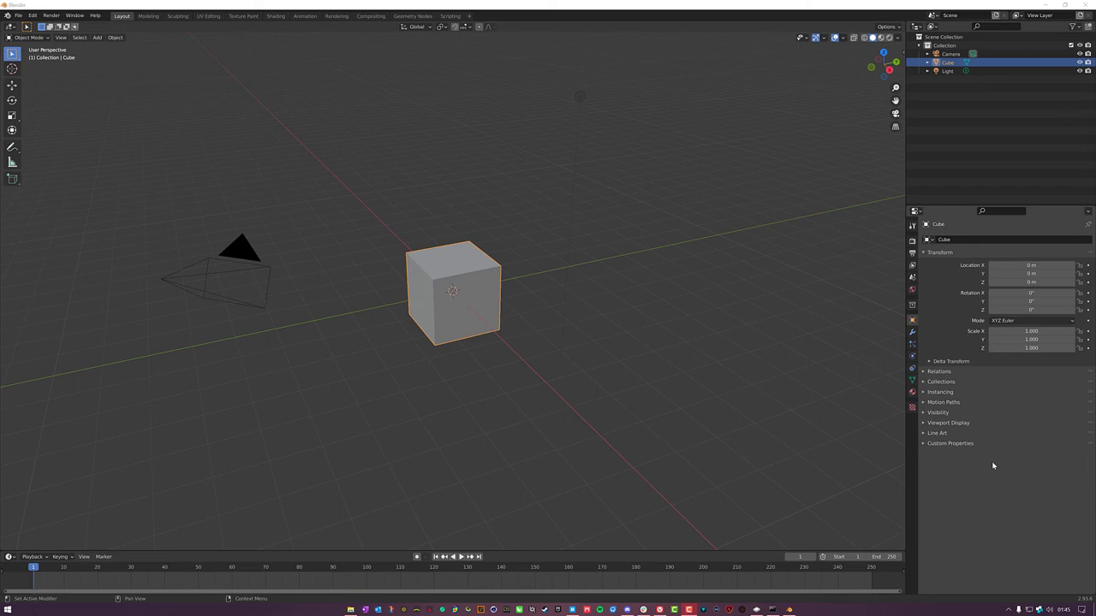
mouse_move(1054, 513)
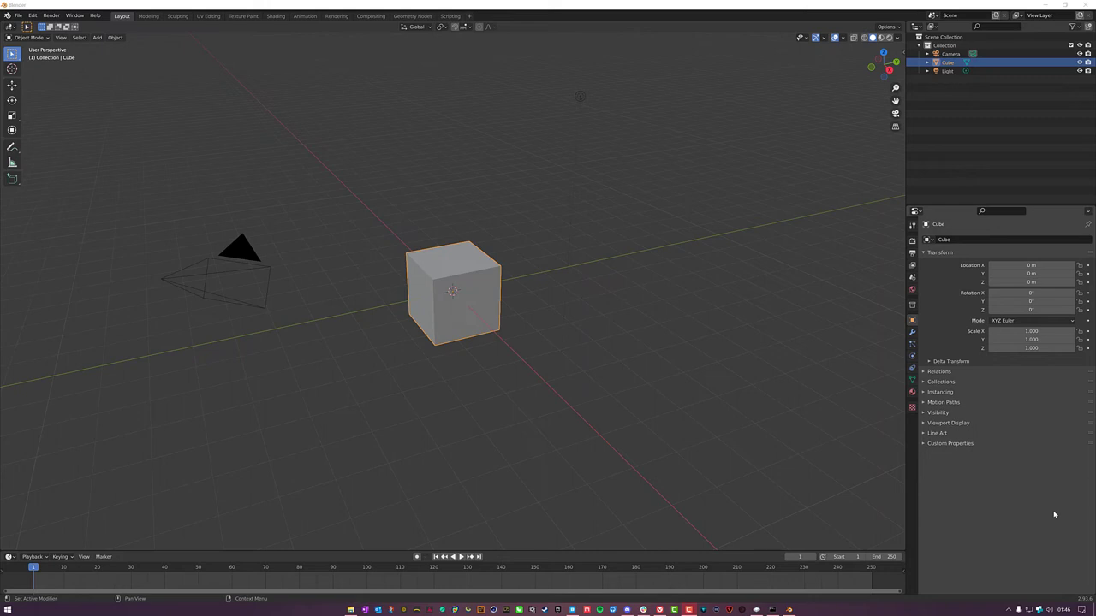
mouse_move(1018, 517)
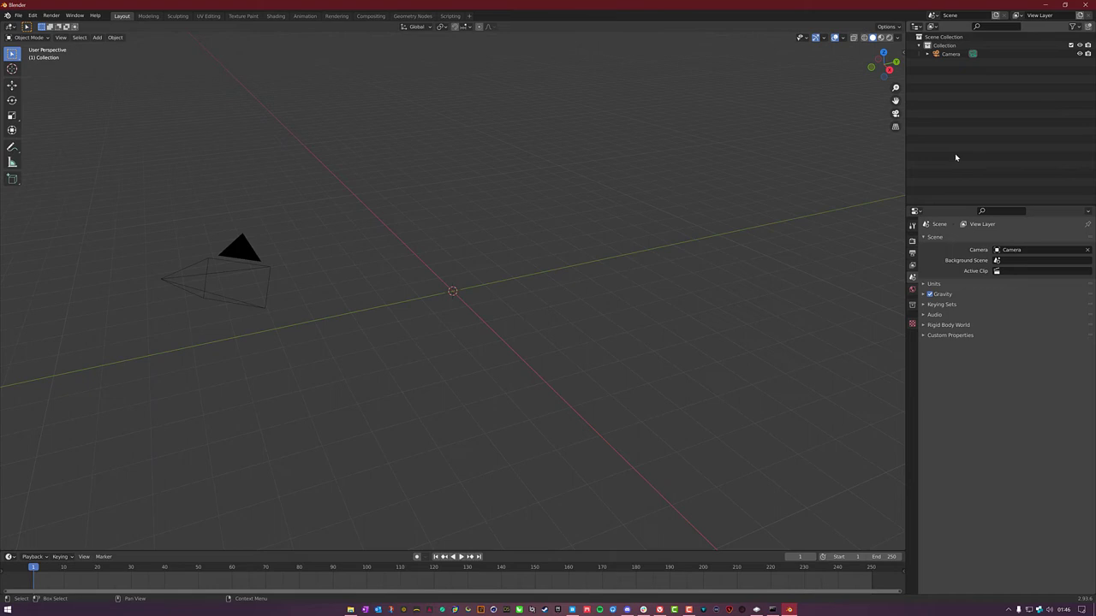
mouse_move(931, 173)
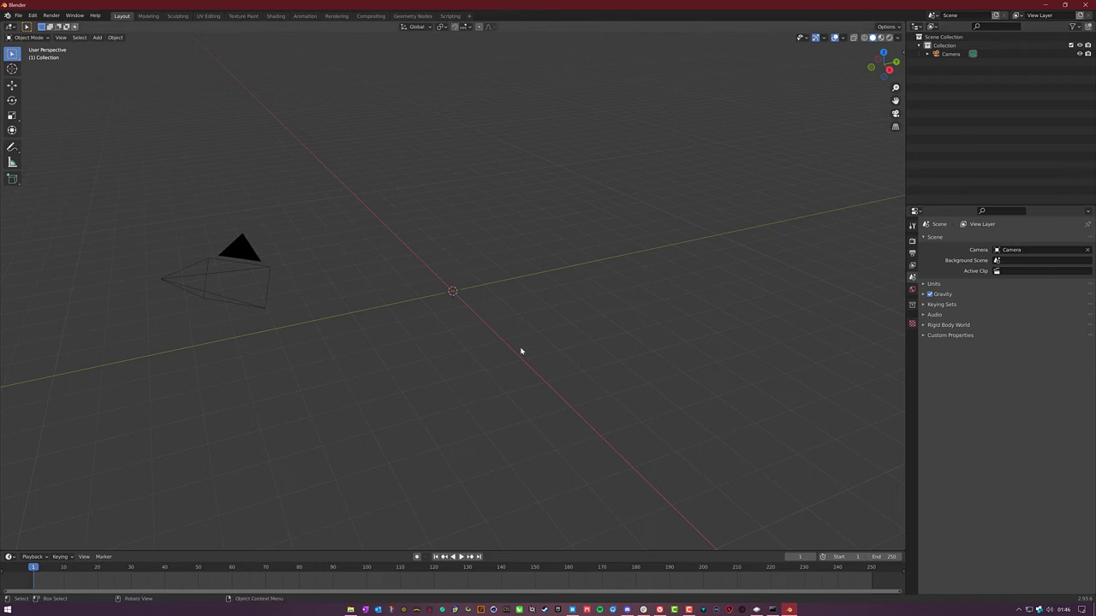
mouse_move(510, 387)
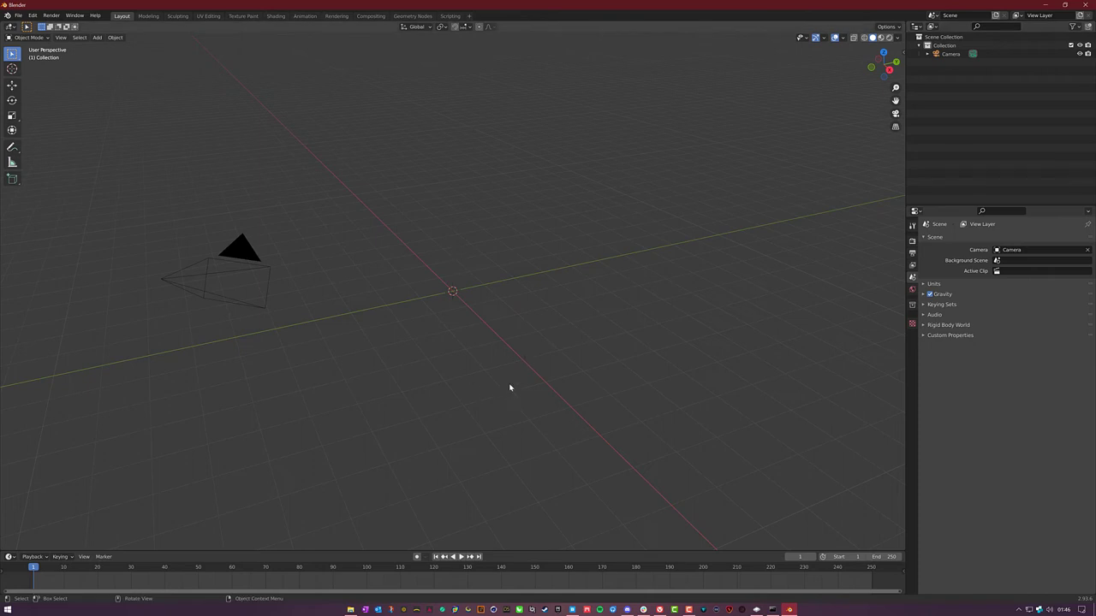
mouse_move(308, 46)
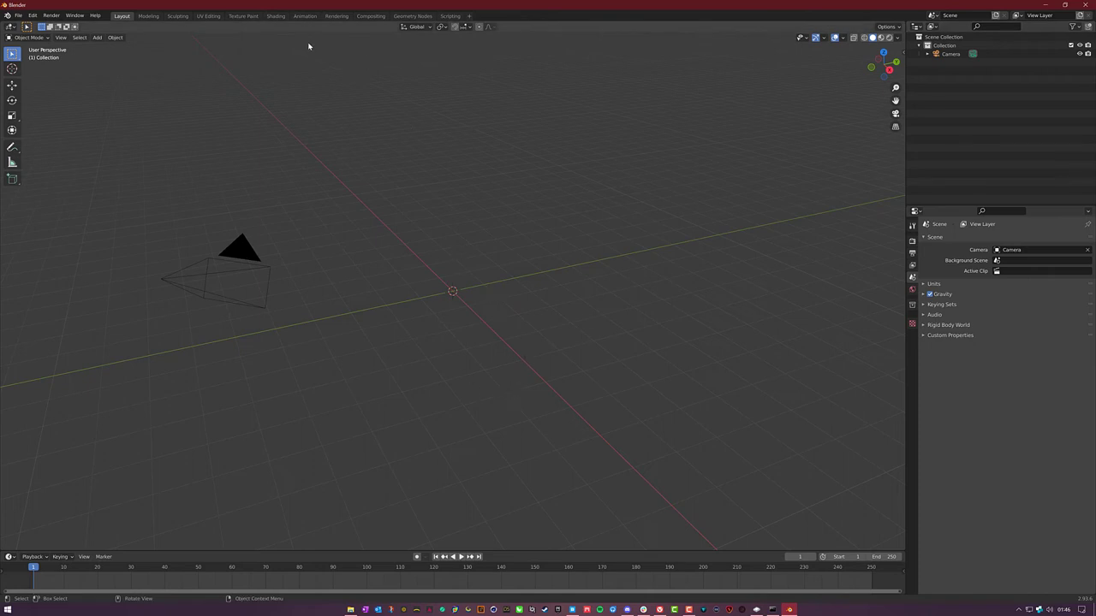
- Set the render engine to Cycles on the CPU device via the Rendering workspace, then back to Layout
left_click(336, 16)
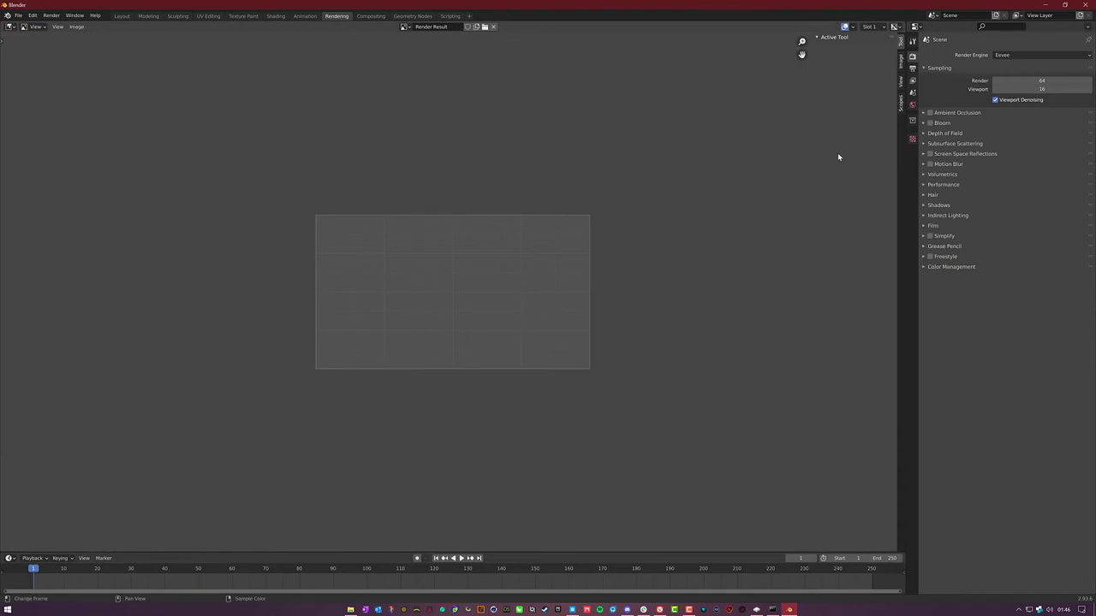
left_click(1041, 55)
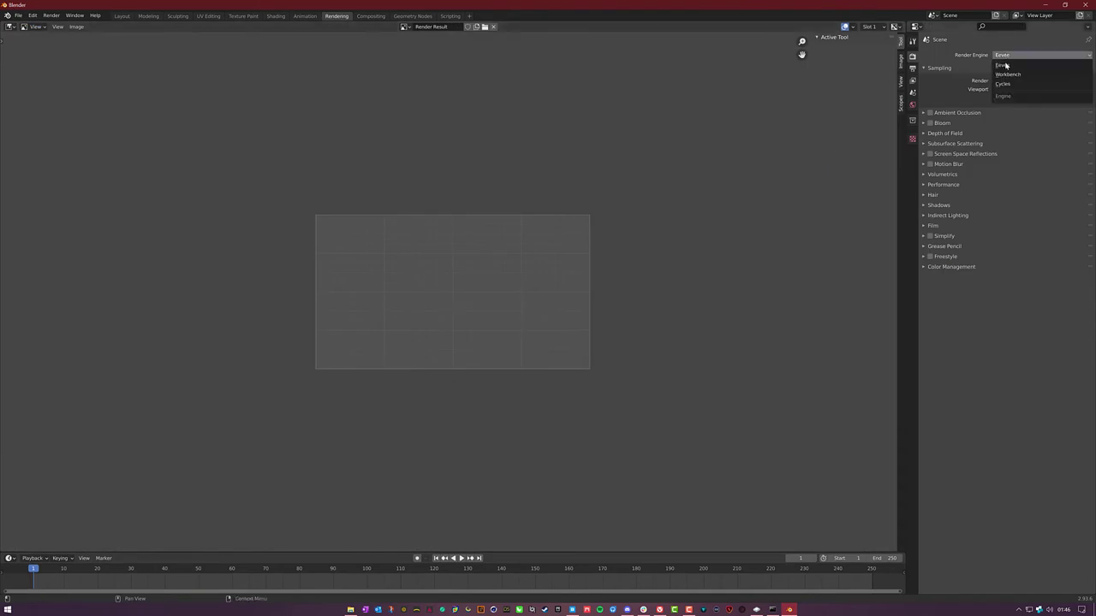
left_click(1004, 82)
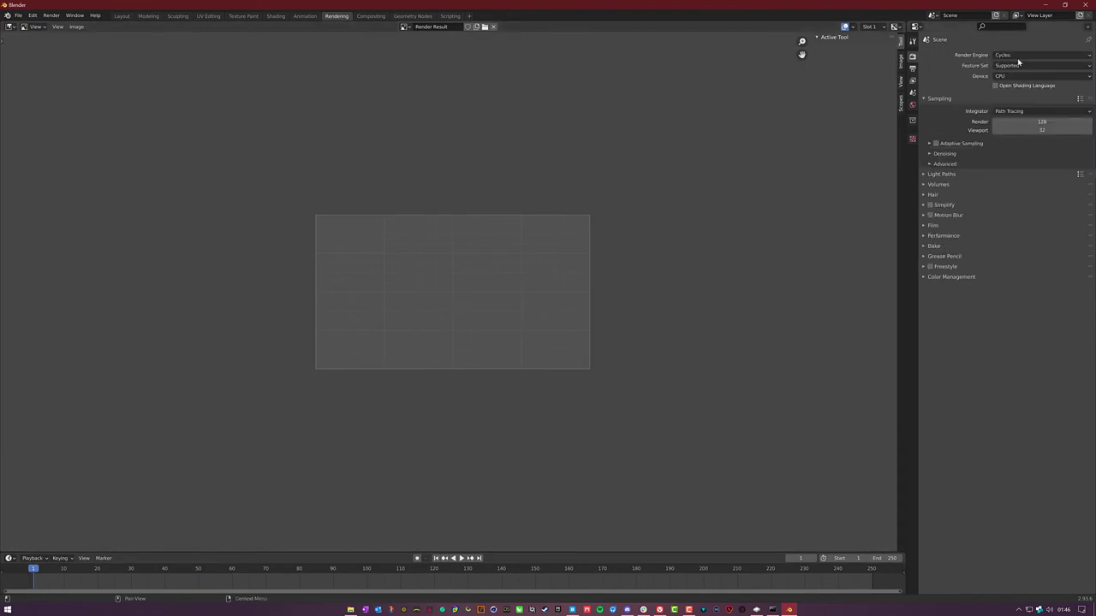
left_click(1041, 65)
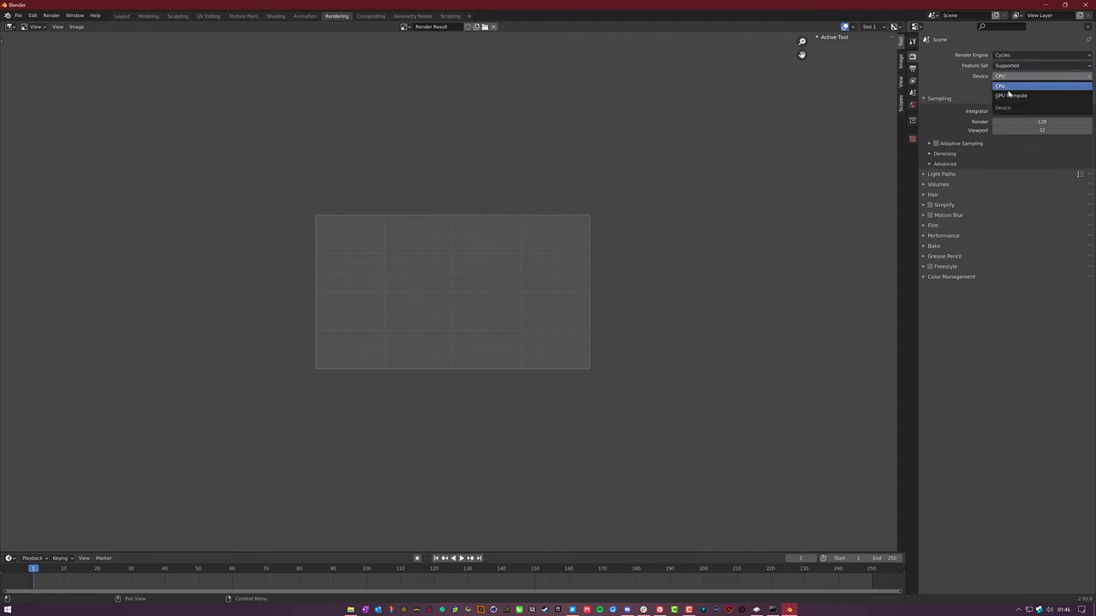
left_click(1019, 75)
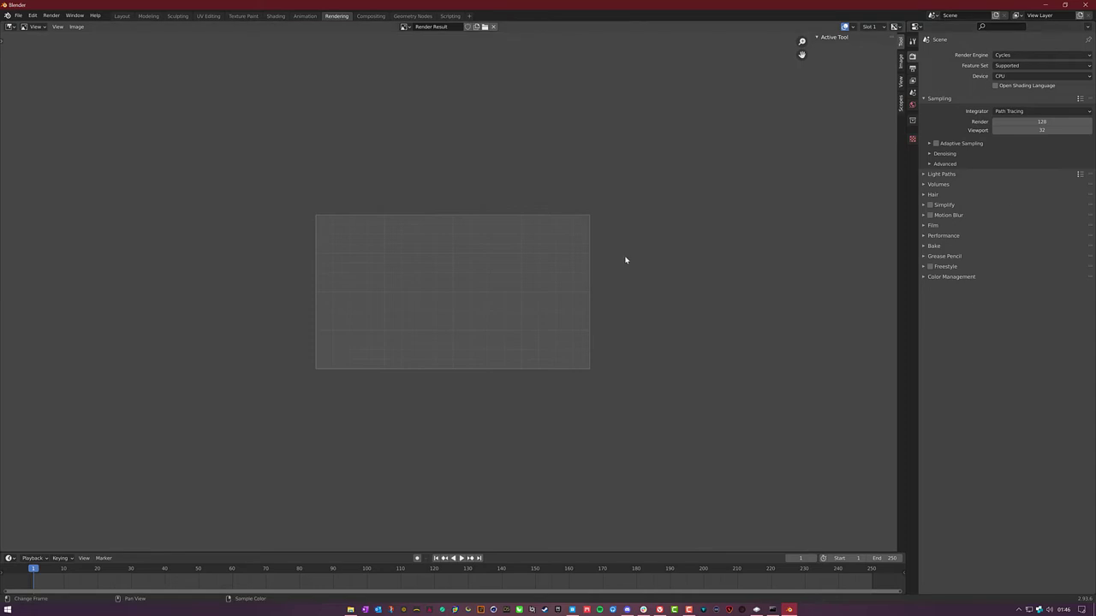
left_click(122, 15)
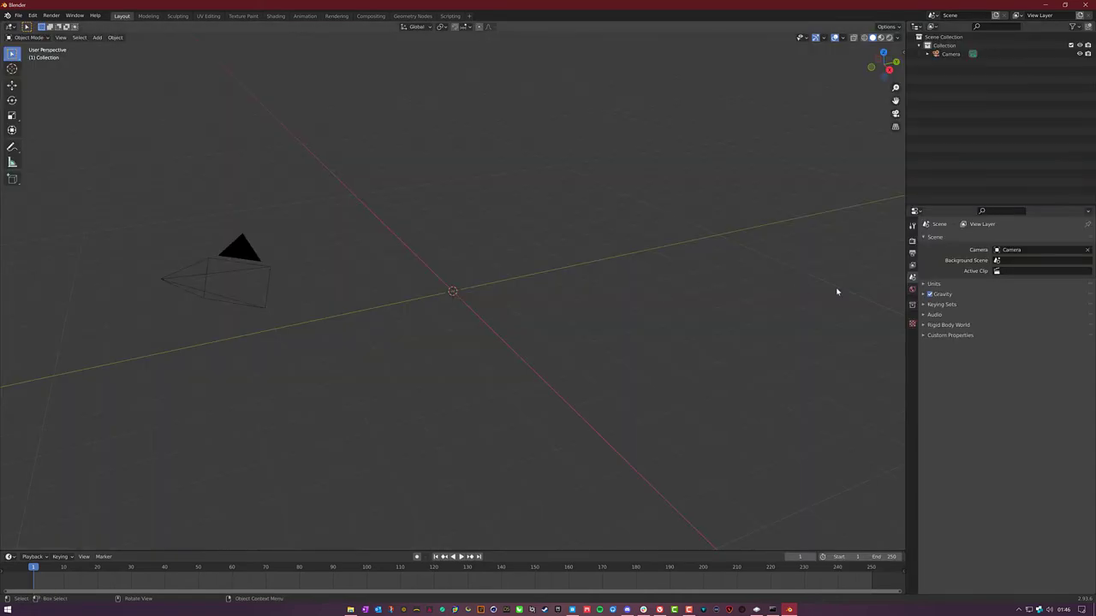
- Drive the World background colour with a Sky Texture node
left_click(910, 289)
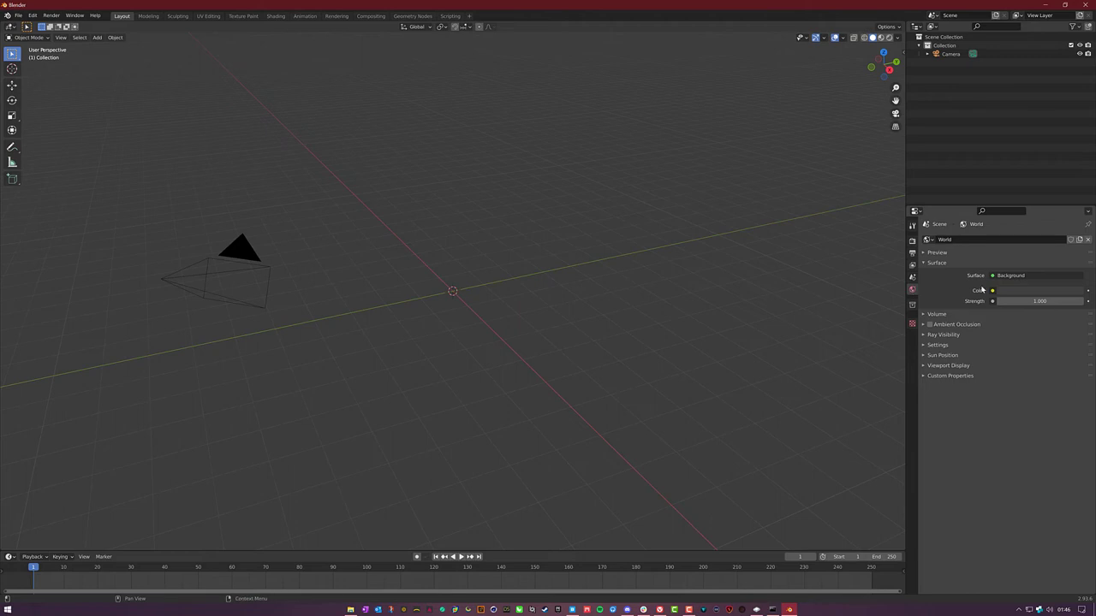
mouse_move(993, 293)
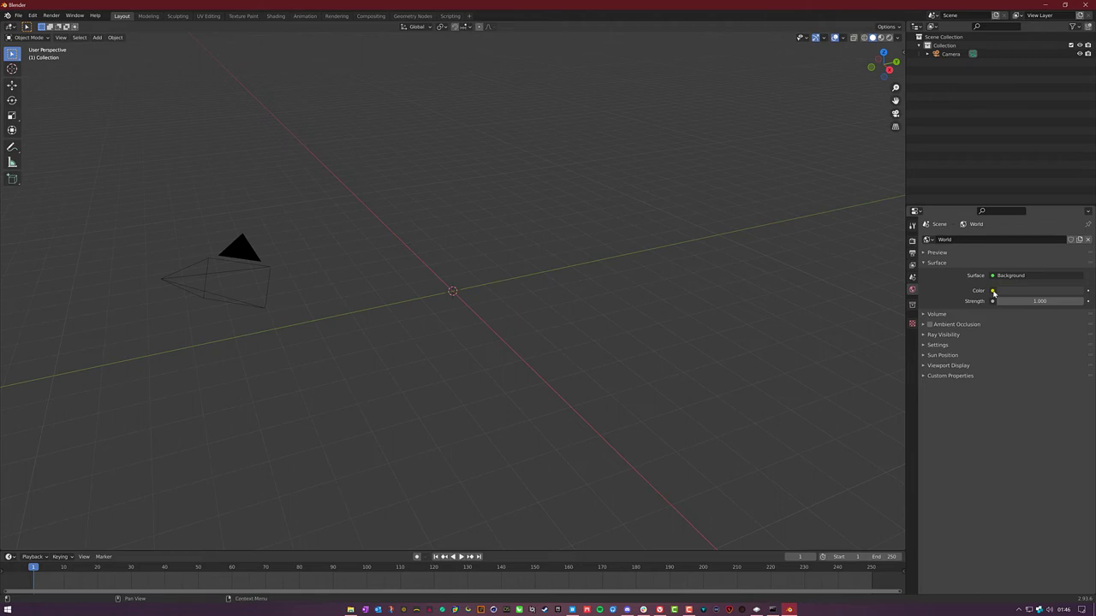
left_click(993, 291)
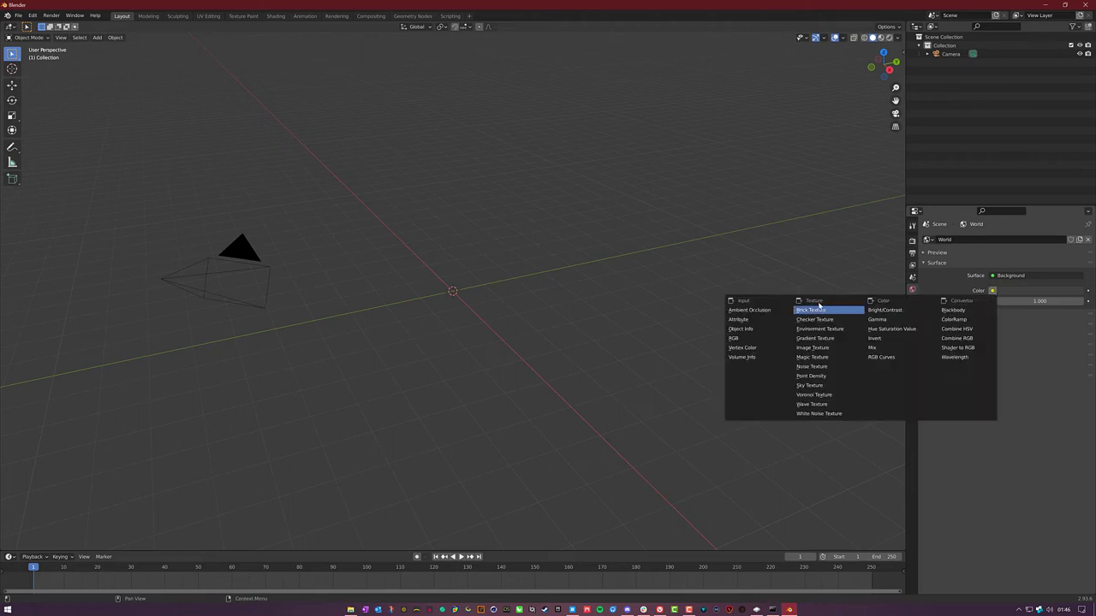
left_click(808, 383)
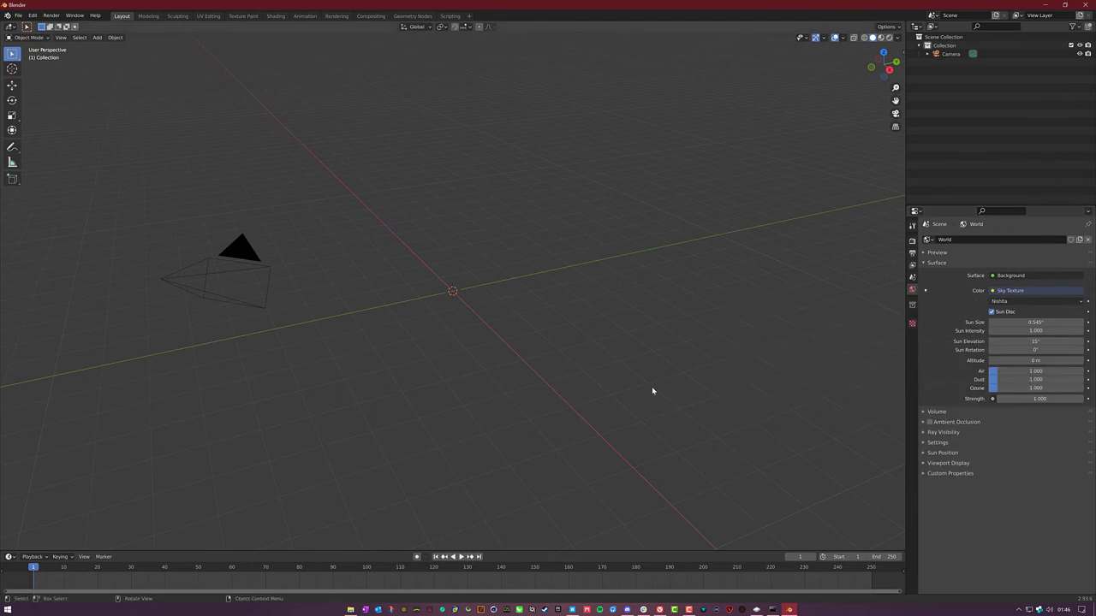
mouse_move(541, 359)
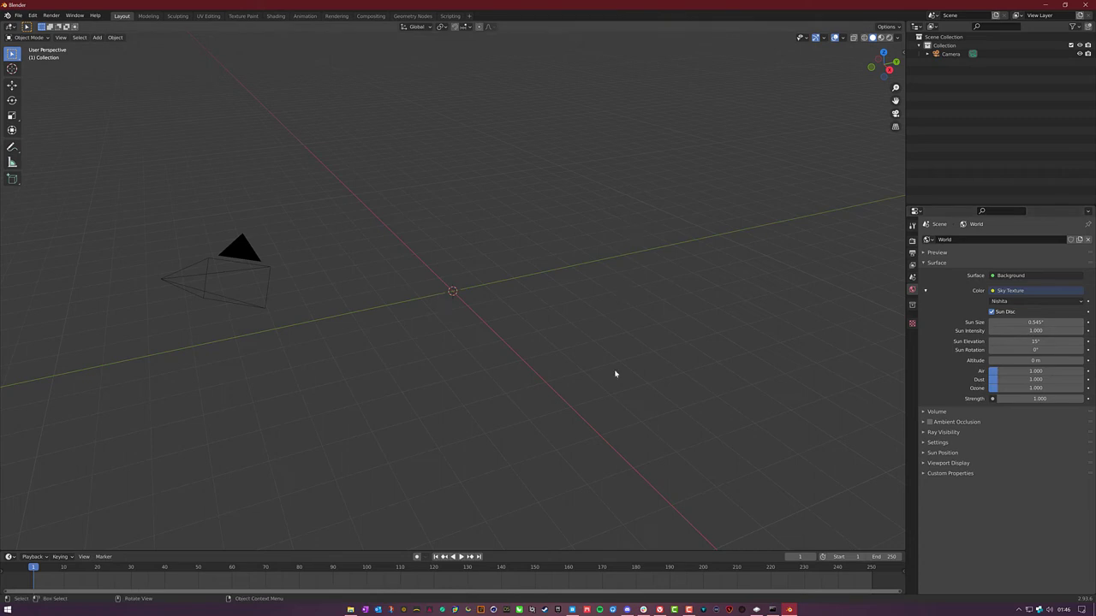
mouse_move(476, 100)
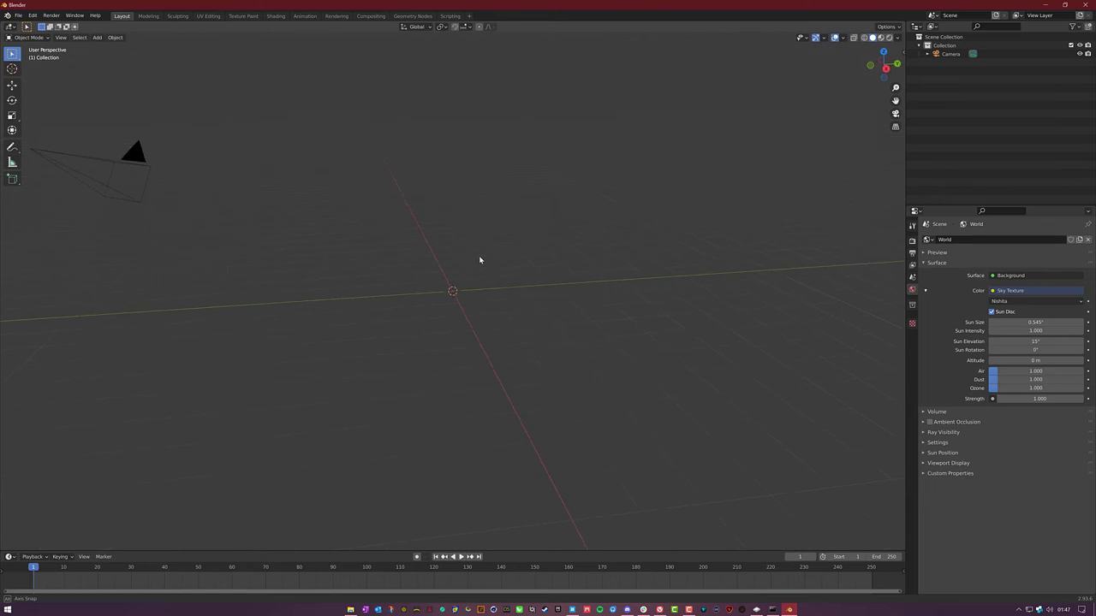
left_click_drag(479, 260, 540, 257)
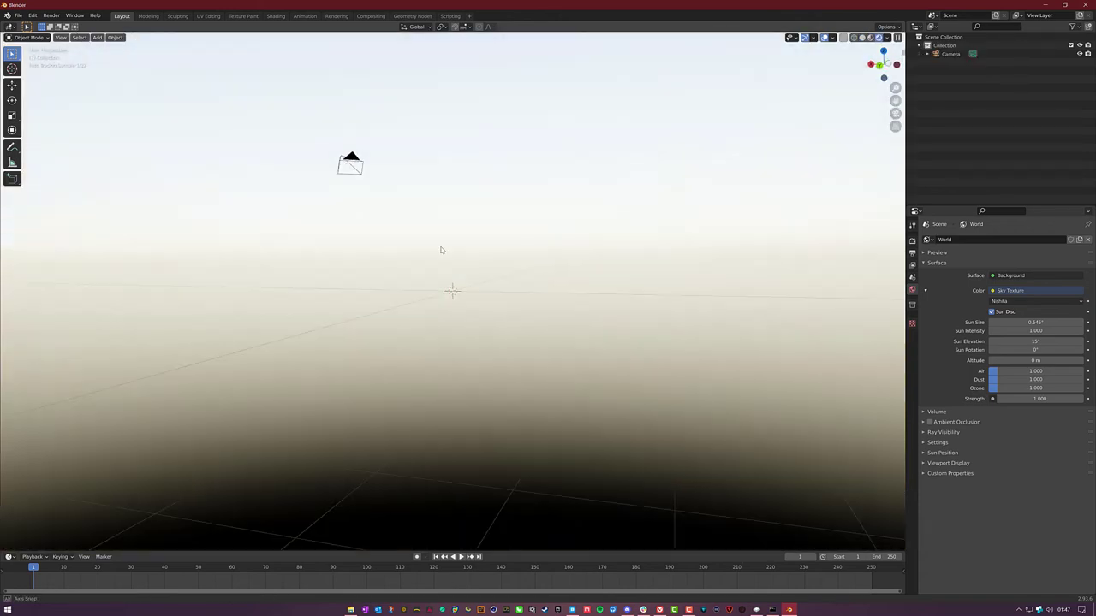
- Orbit the rendered viewport to look toward the sky's horizon
left_click_drag(442, 249, 493, 209)
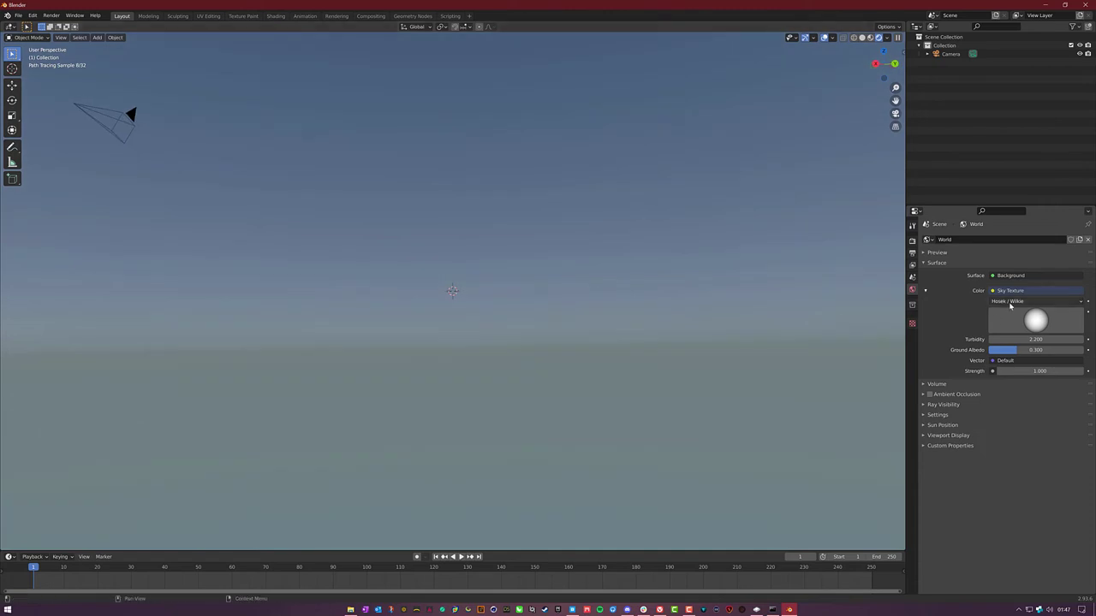
- Set the Sky Texture type back to Nishita, restoring its sun settings
left_click(1036, 301)
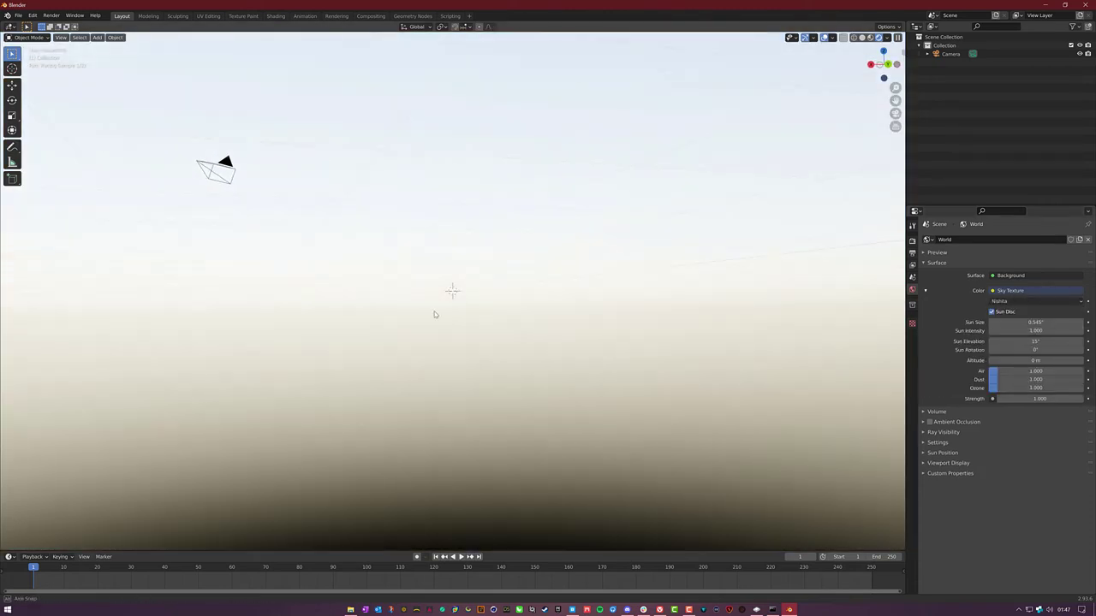
double_click(1014, 343)
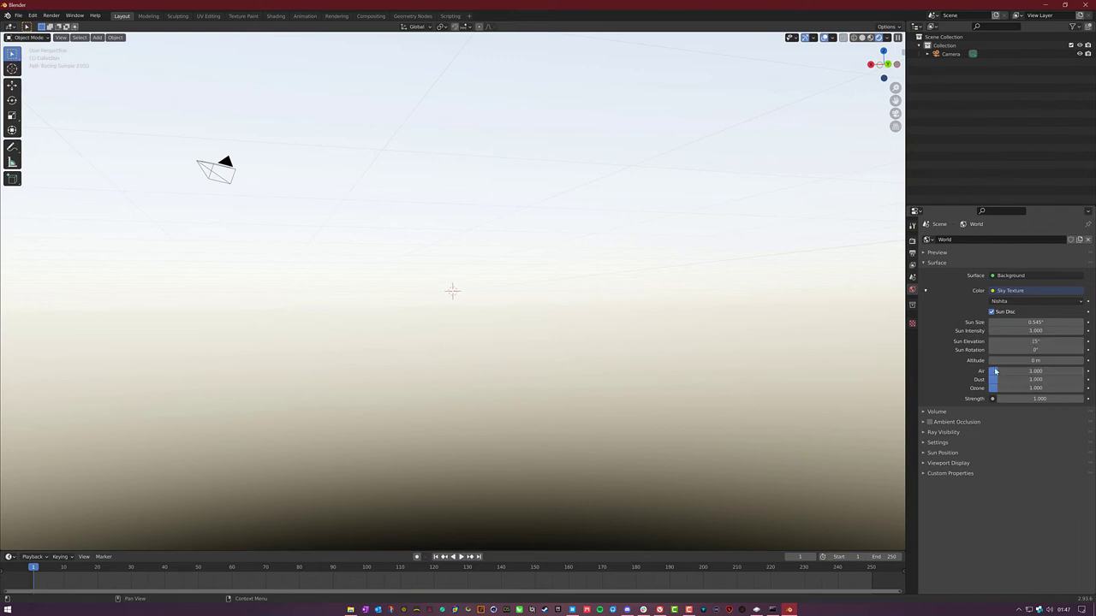
- Tune the Nishita Air, Dust and Ozone densities, ending with a value of 1.000
left_click_drag(1036, 369, 1019, 370)
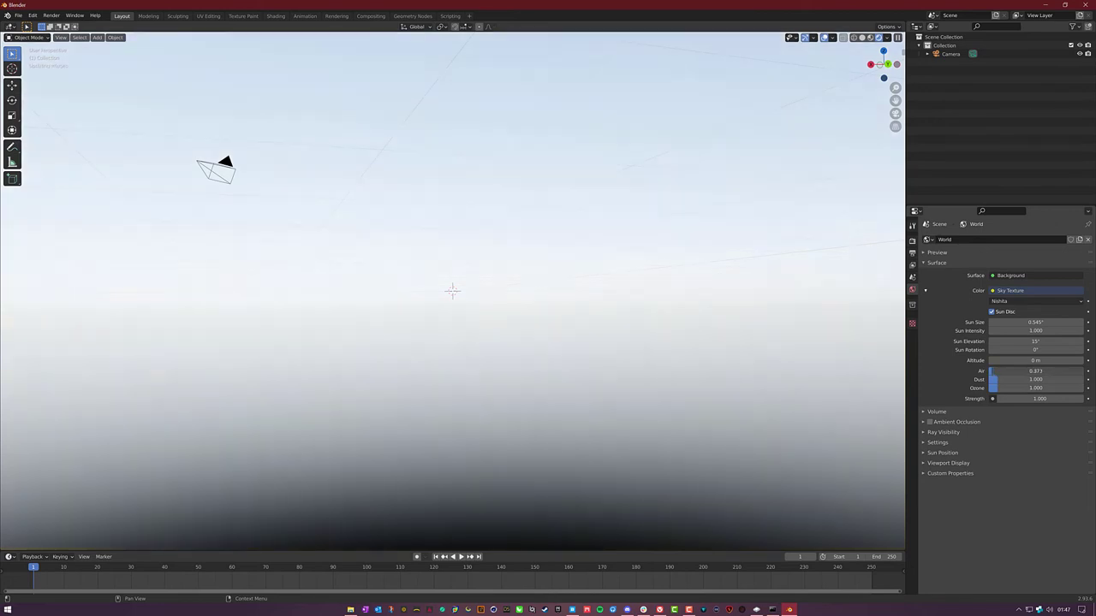
left_click_drag(1027, 370, 1041, 370)
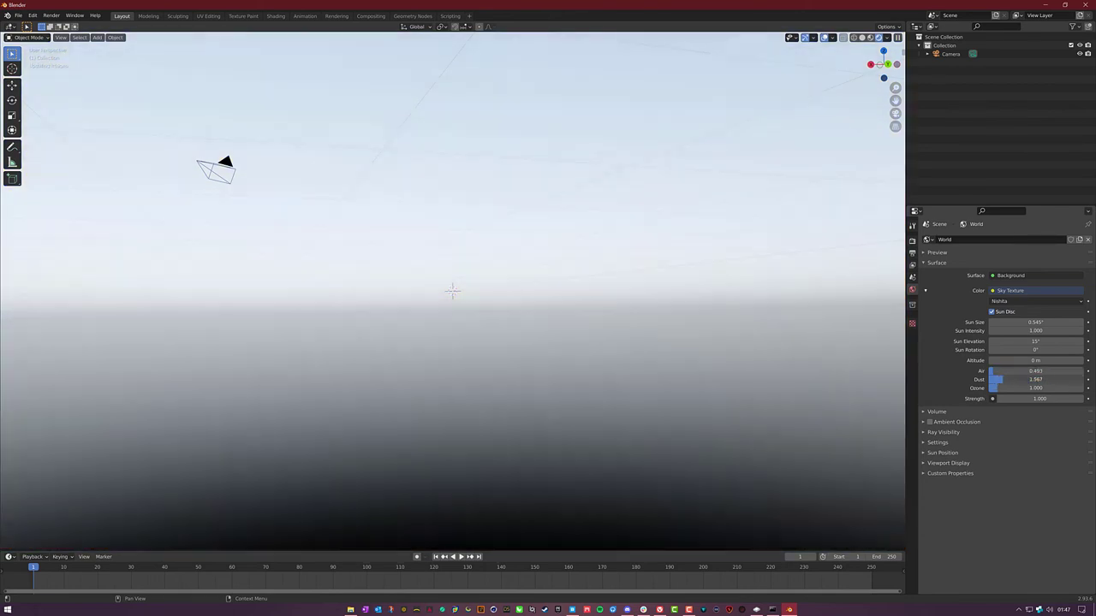
left_click_drag(1010, 380, 1027, 380)
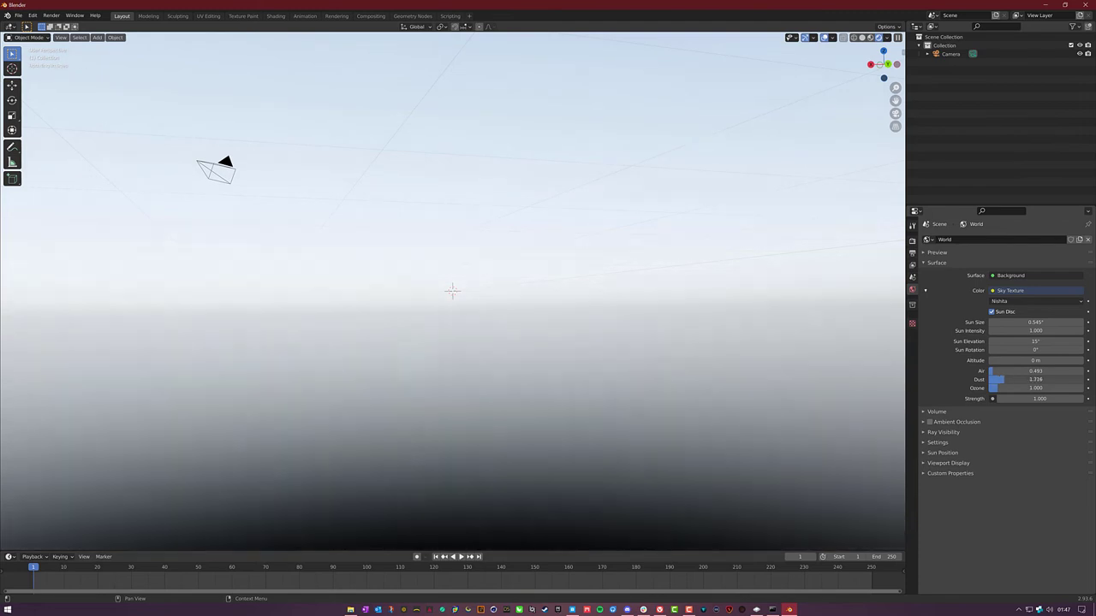
left_click_drag(1035, 380, 1010, 380)
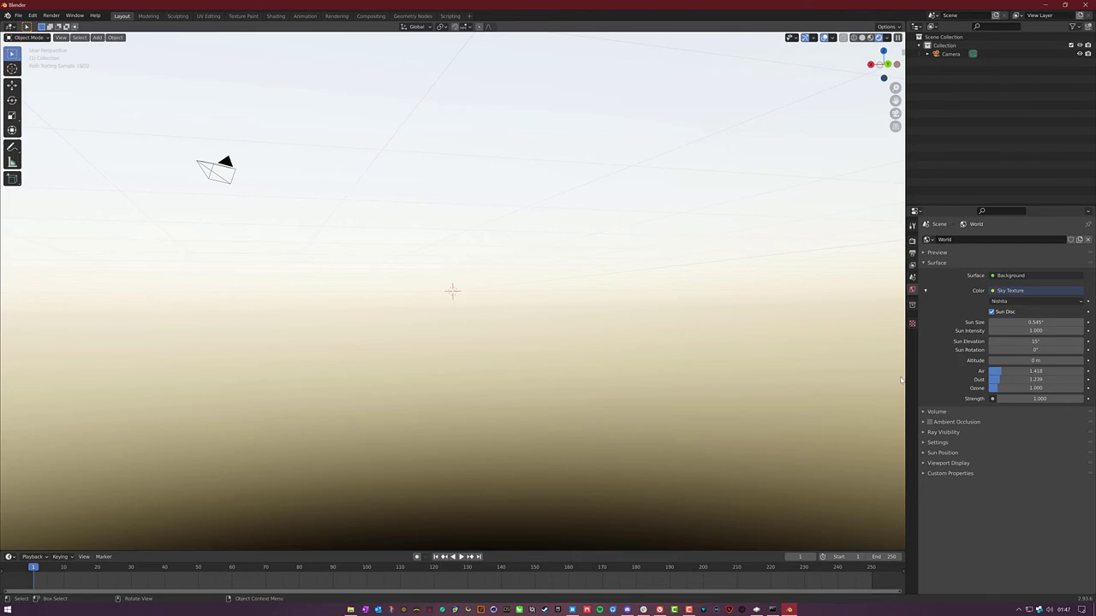
left_click_drag(1034, 387, 1041, 386)
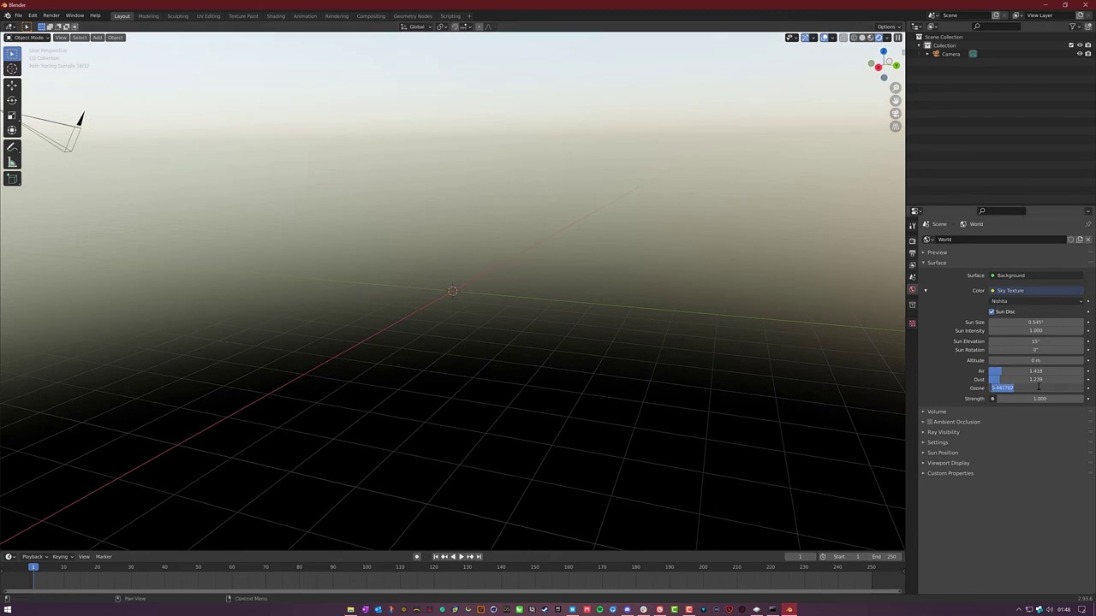
type("1.000")
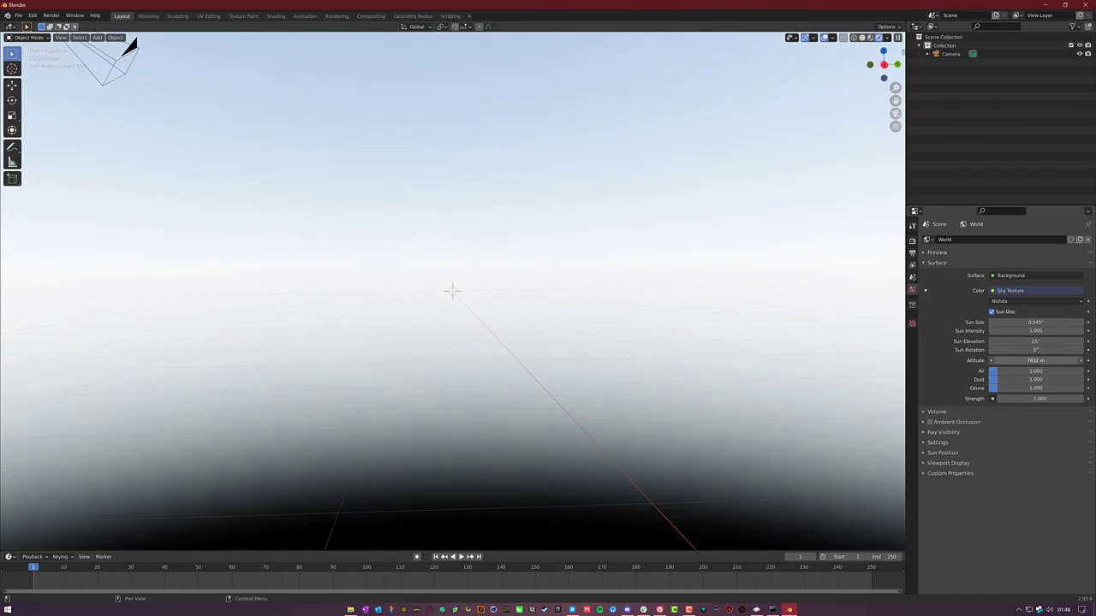
- Raise the Nishita sky's altitude value for a warm glow along the horizon
left_click_drag(1035, 360, 1040, 360)
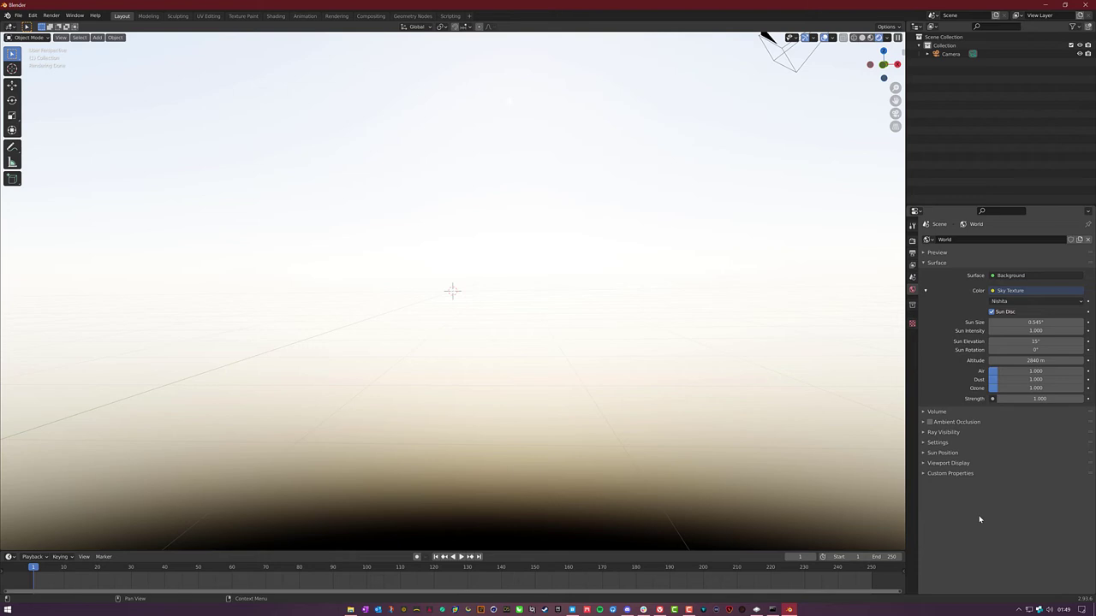
mouse_move(1027, 358)
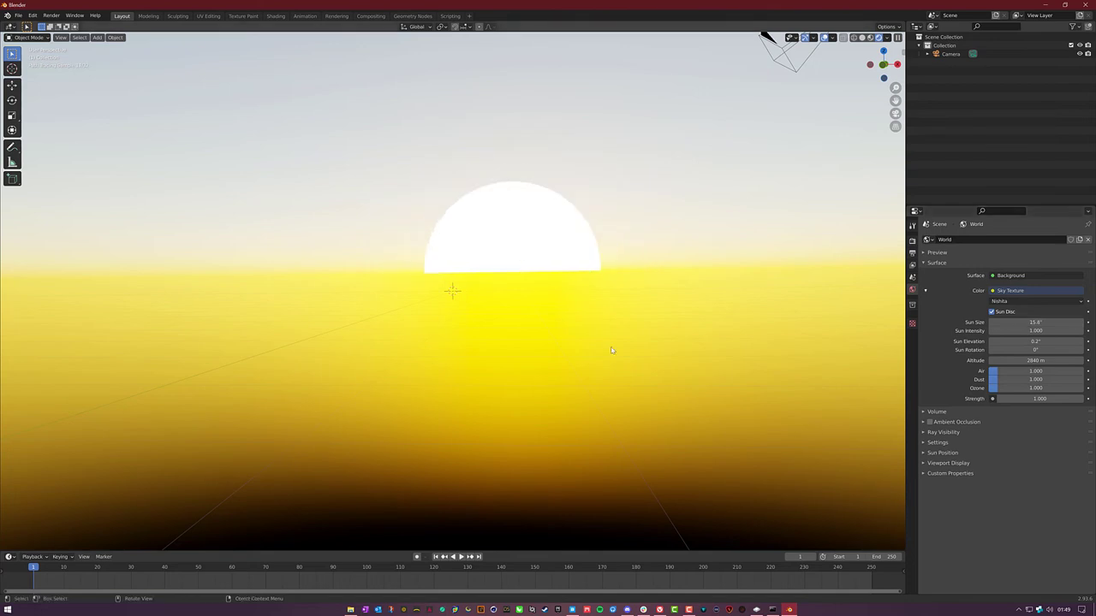
mouse_move(616, 349)
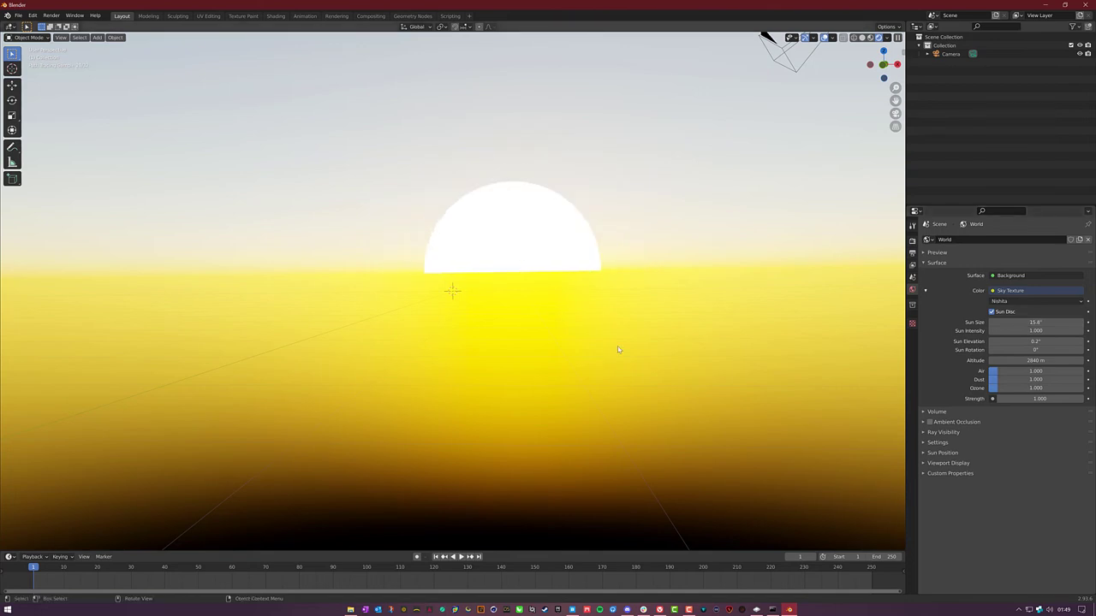
mouse_move(133, 222)
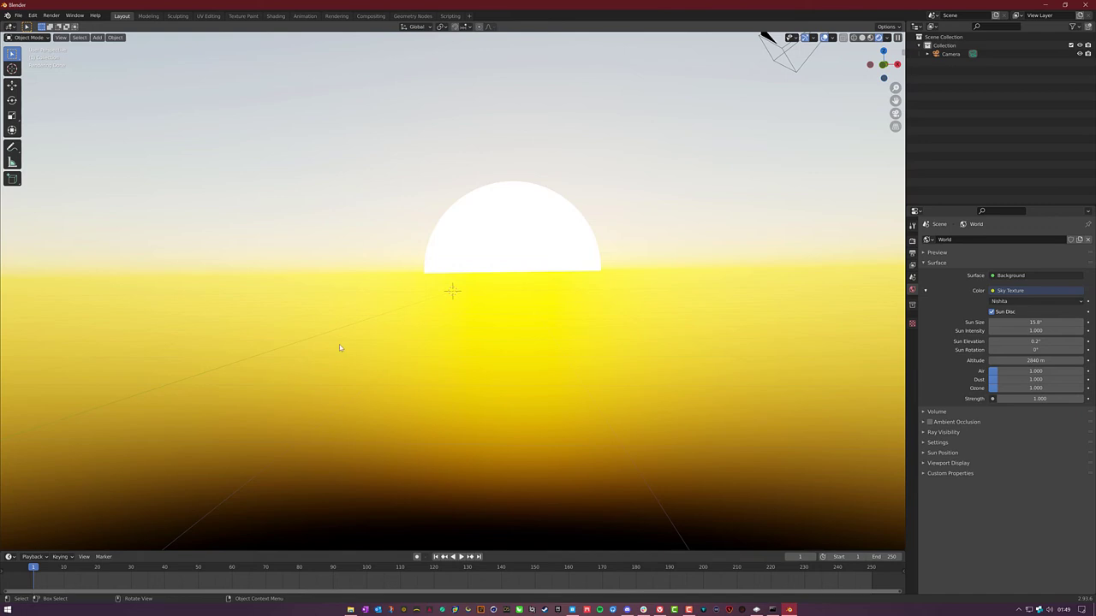
mouse_move(466, 297)
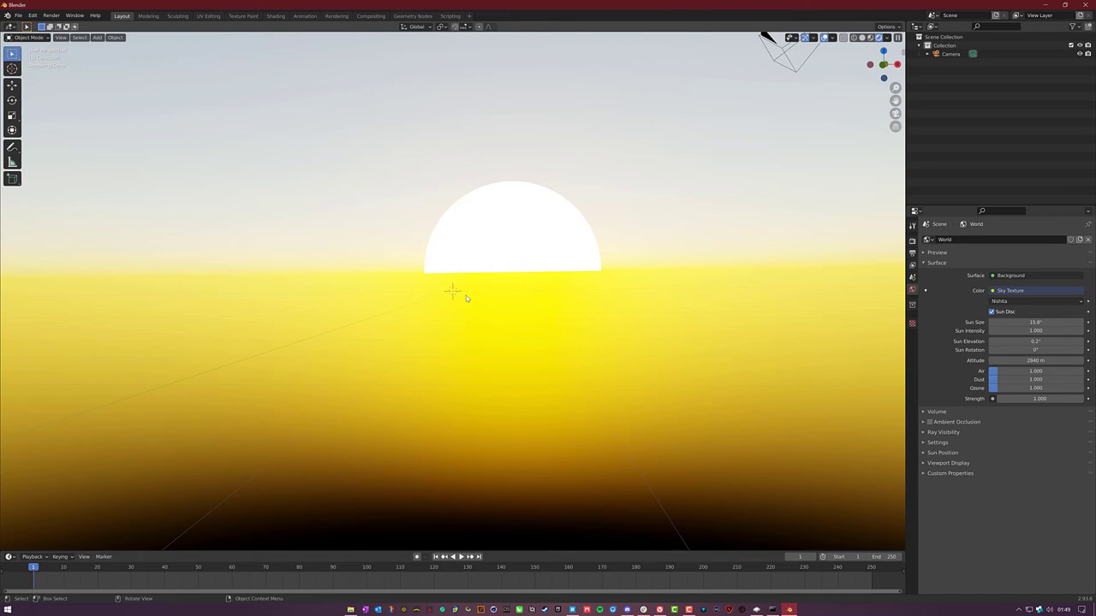
mouse_move(992, 352)
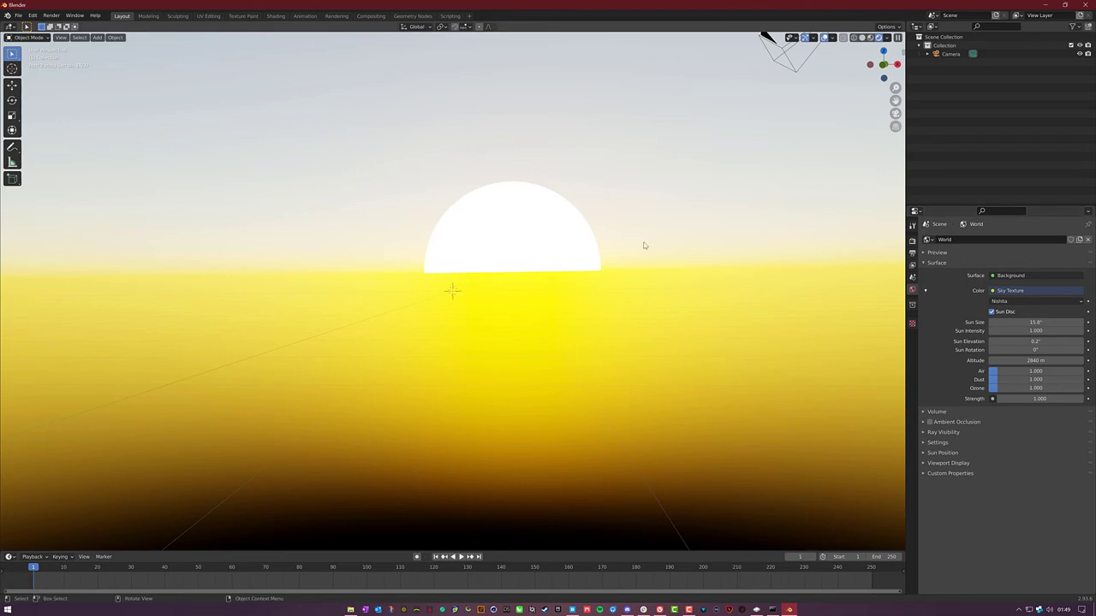
mouse_move(545, 332)
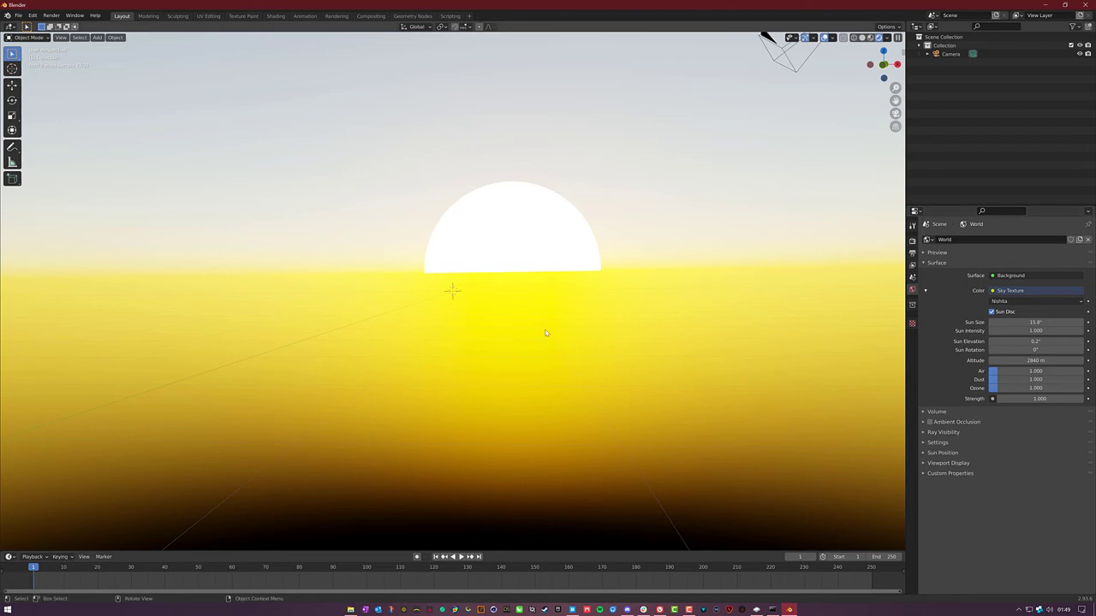
- Bring up the viewport Add menu, ready to add an object
left_click(98, 37)
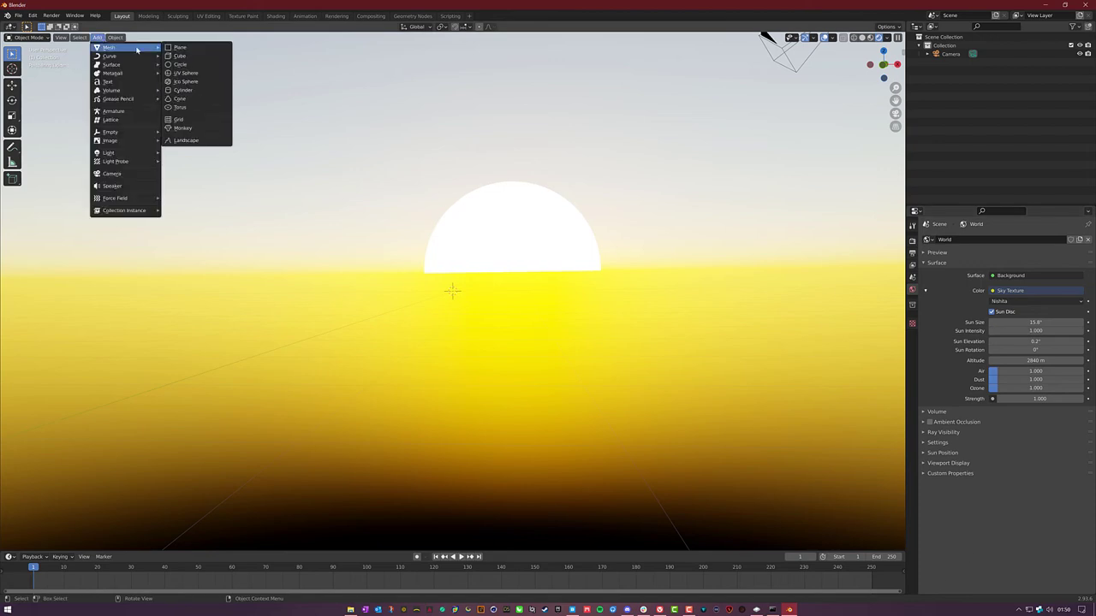
- Add a default Cube mesh to the scene in front of the sky
left_click(180, 55)
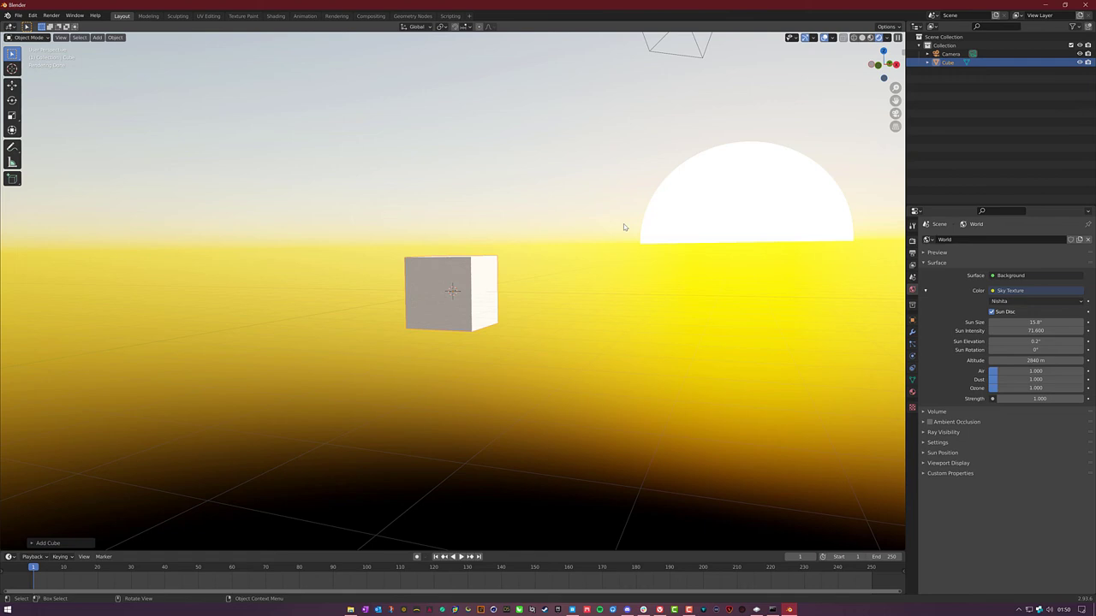
mouse_move(632, 226)
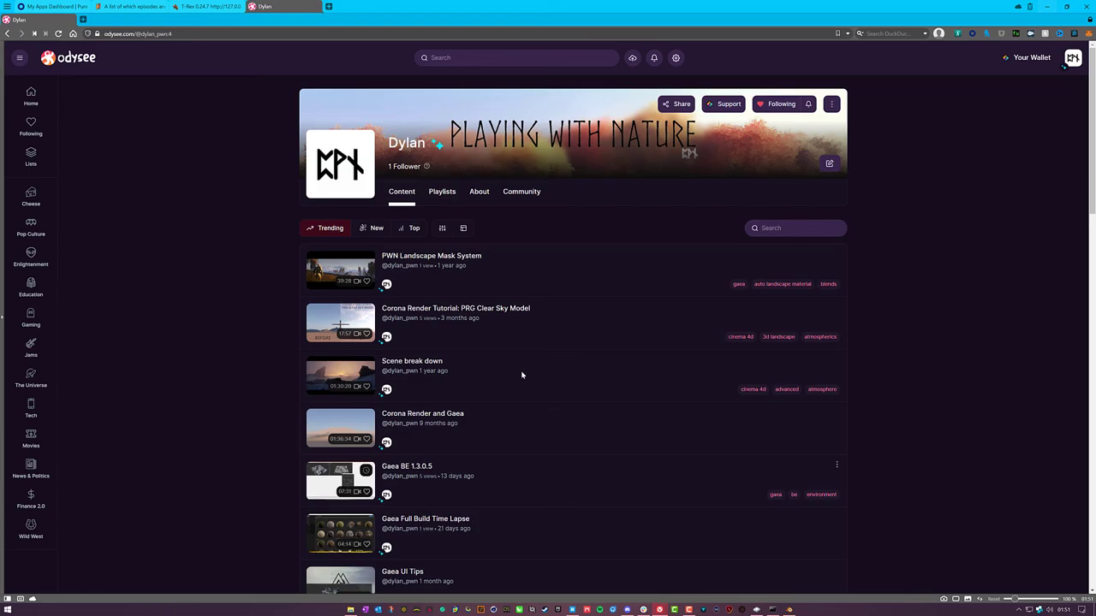
mouse_move(123, 257)
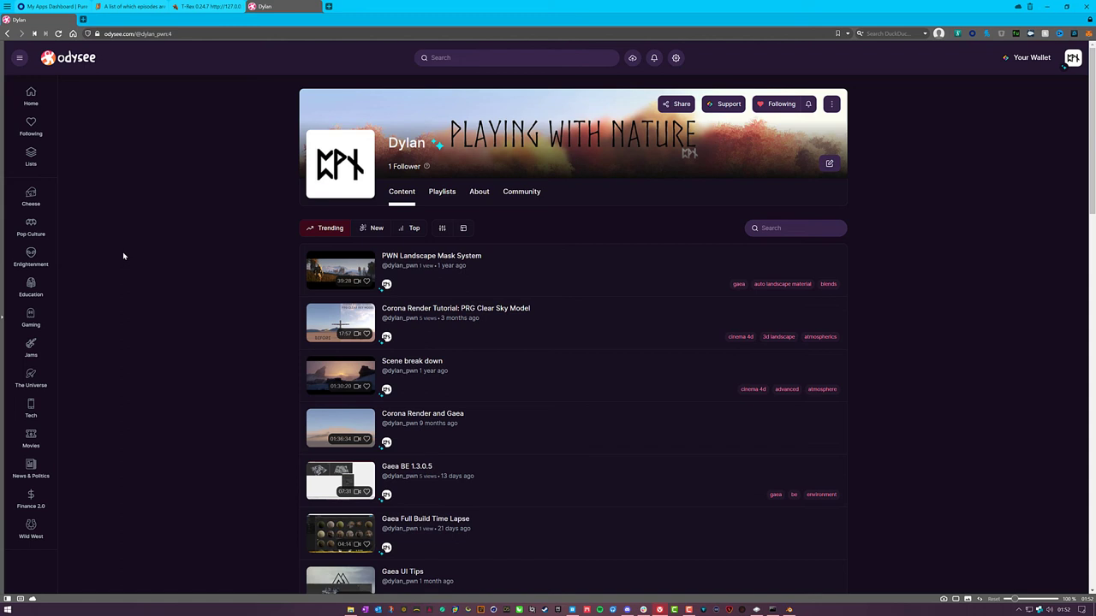
mouse_move(191, 269)
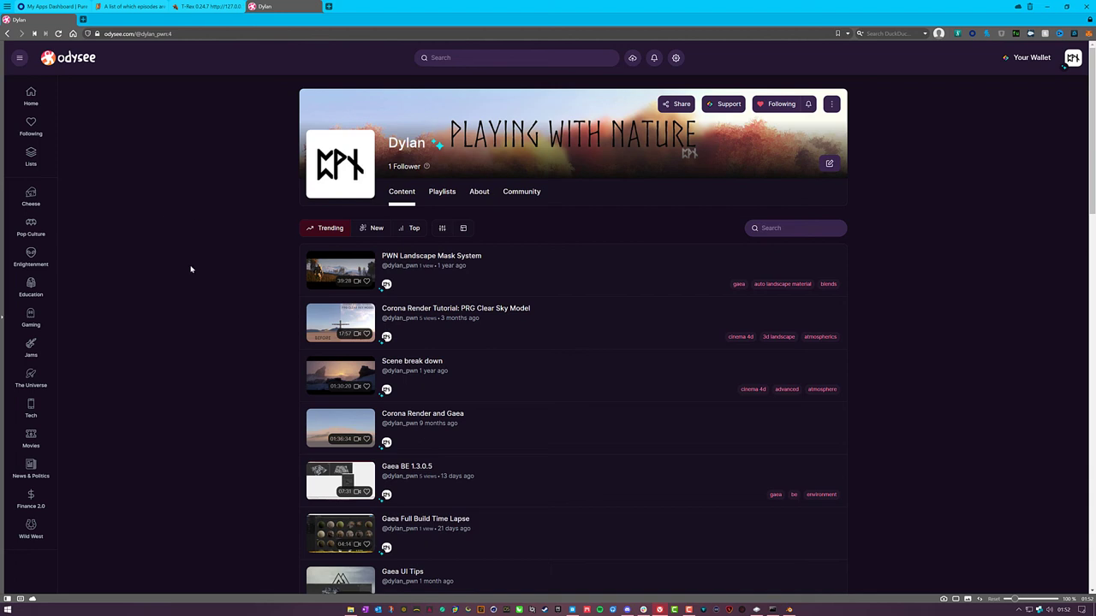
mouse_move(186, 305)
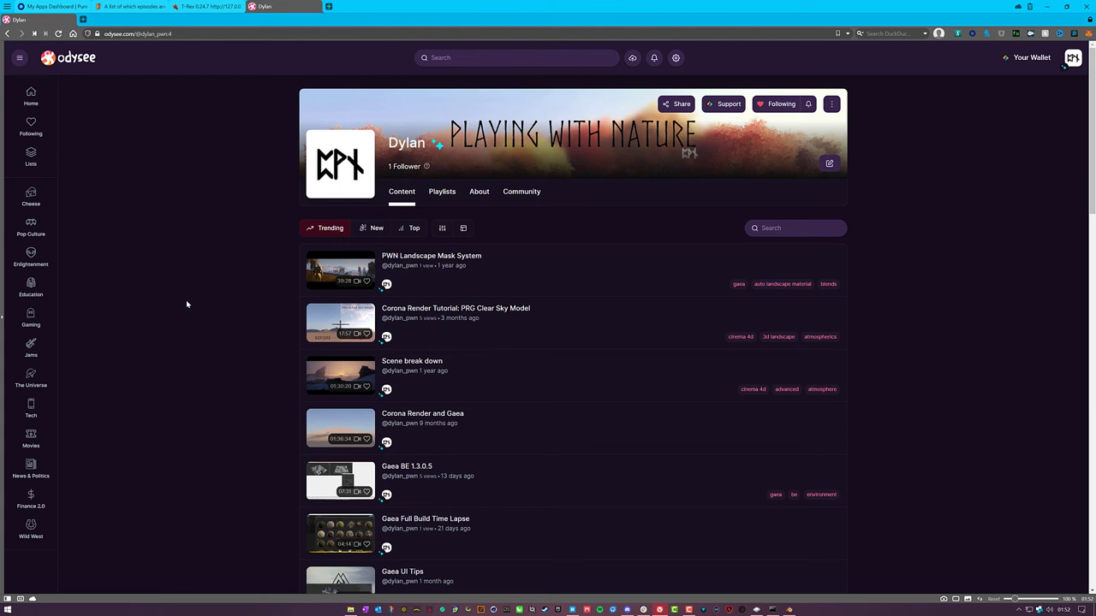
mouse_move(727, 104)
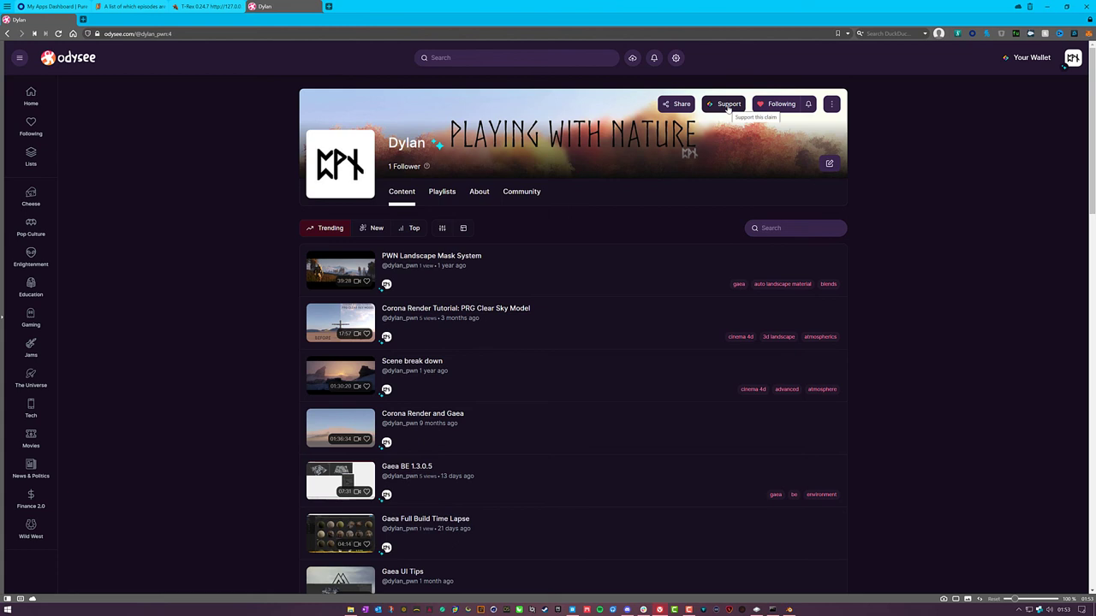
left_click(1031, 58)
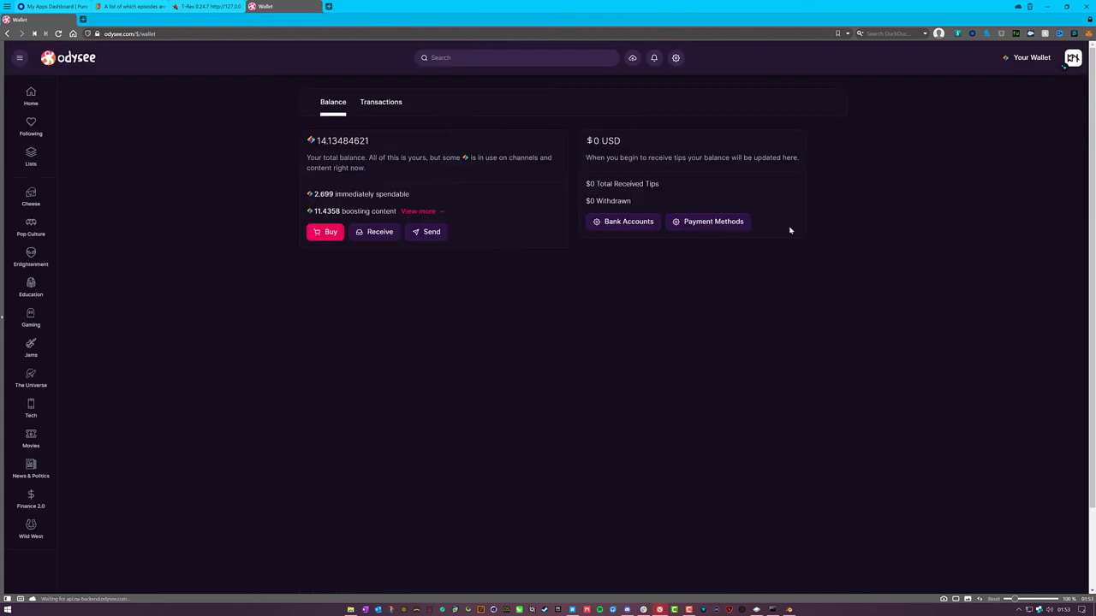
mouse_move(141, 151)
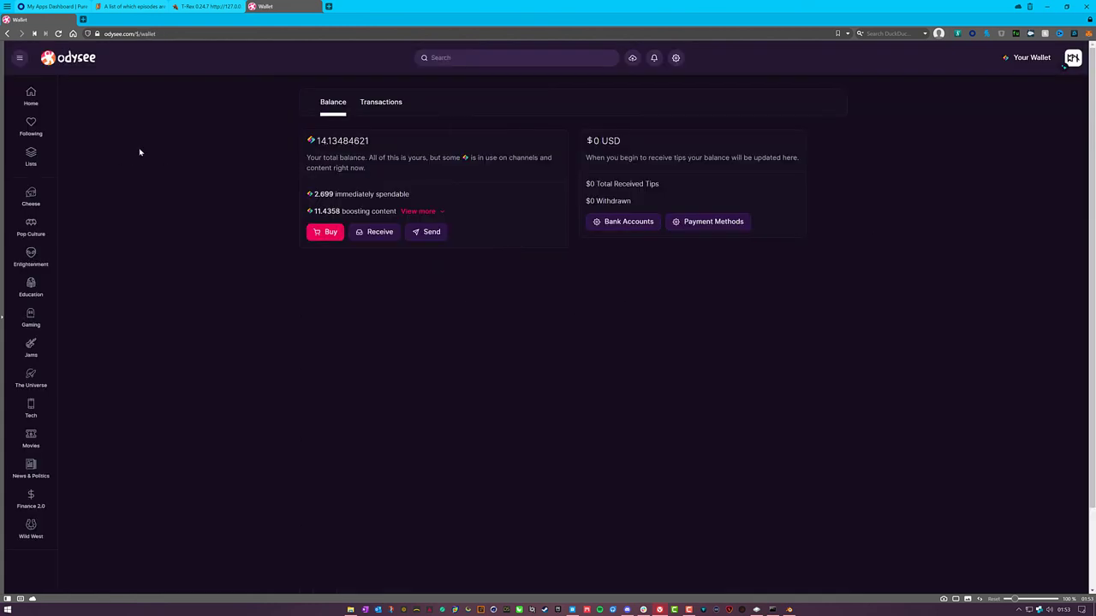
mouse_move(226, 280)
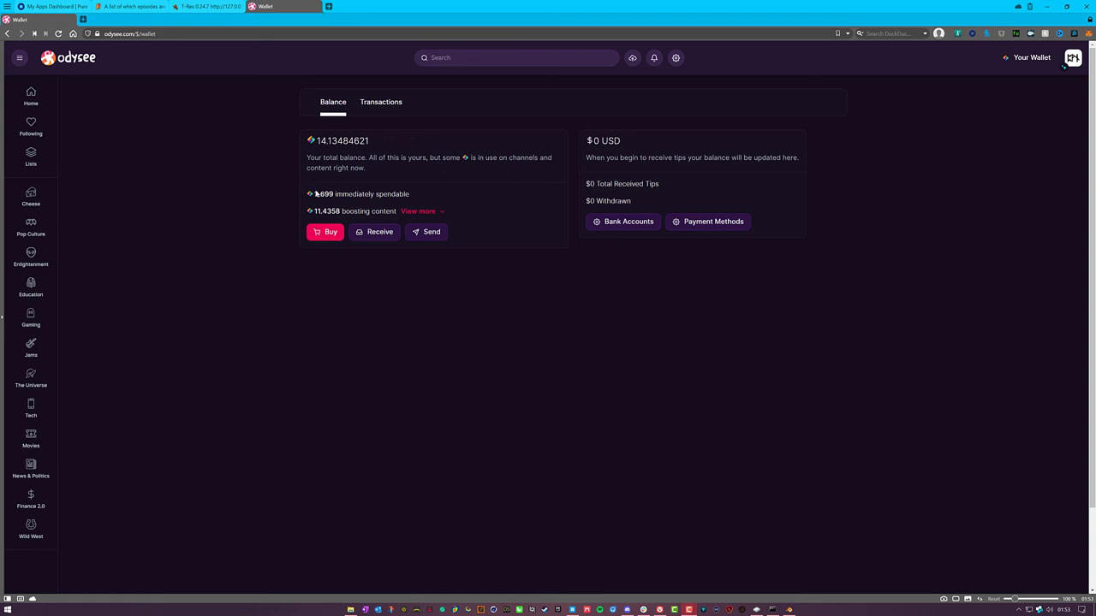
mouse_move(500, 383)
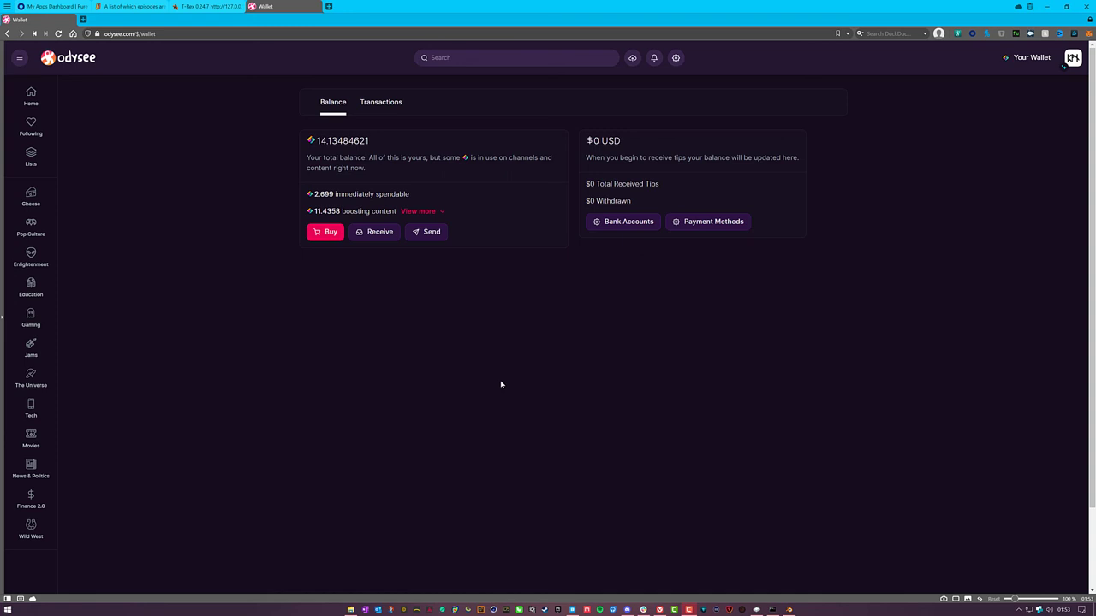
mouse_move(534, 428)
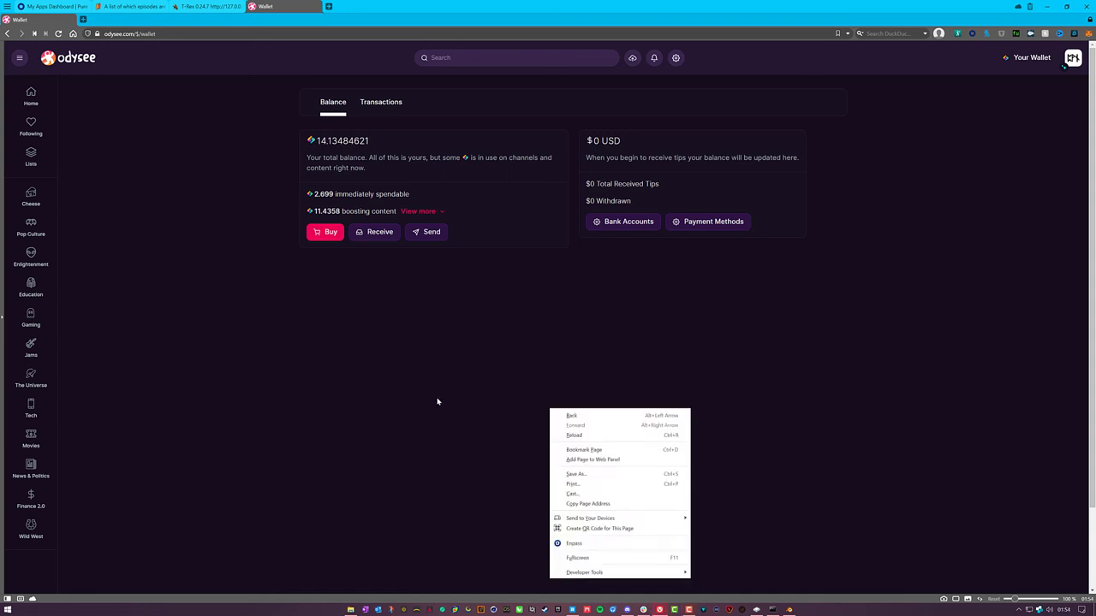
left_click(438, 402)
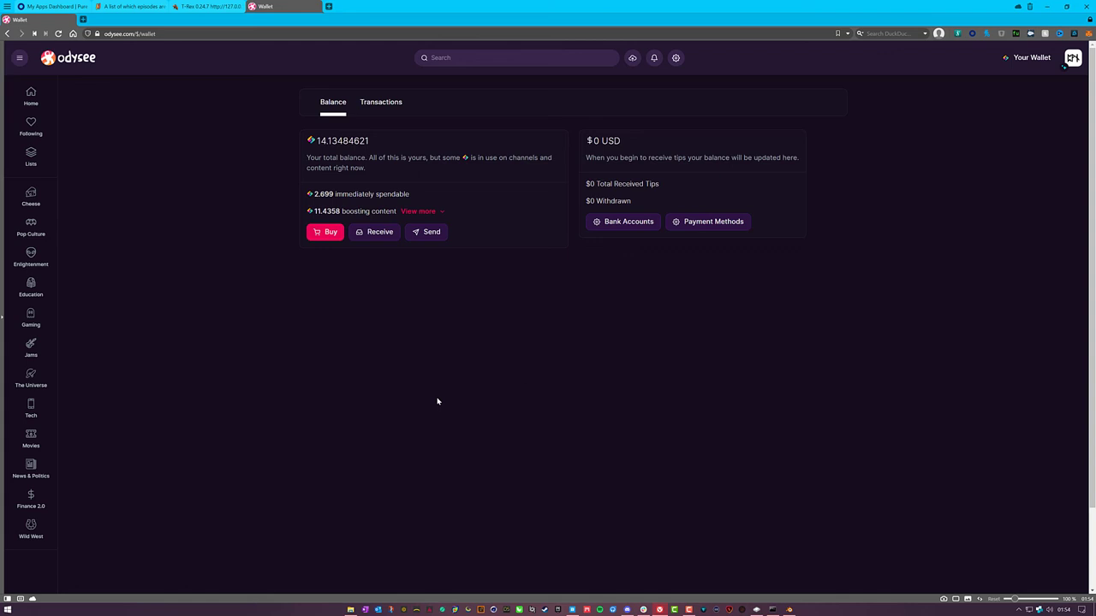
mouse_move(464, 378)
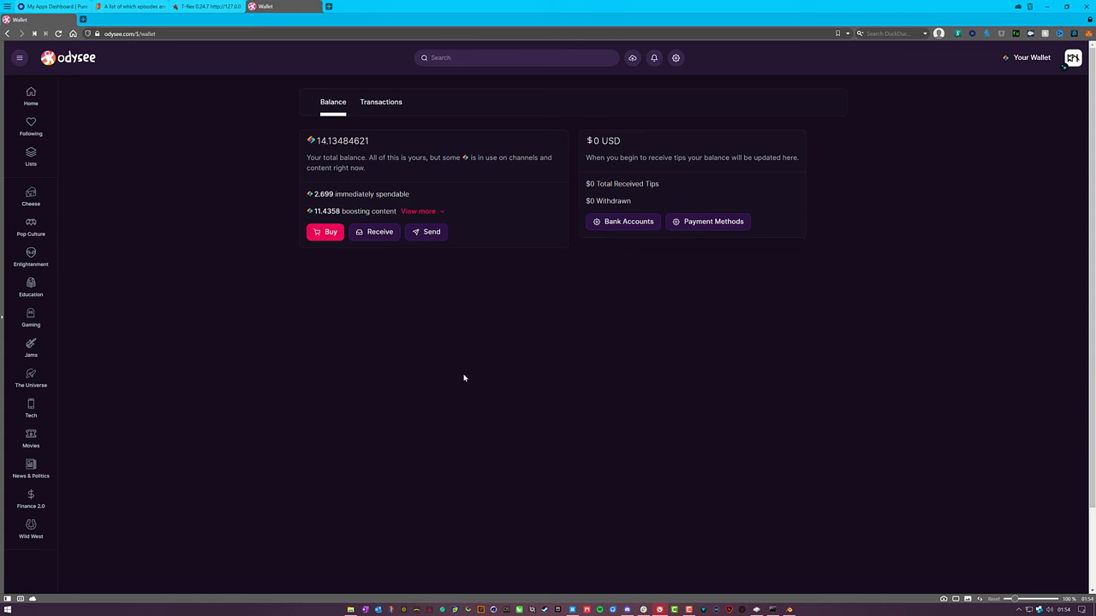
mouse_move(431, 377)
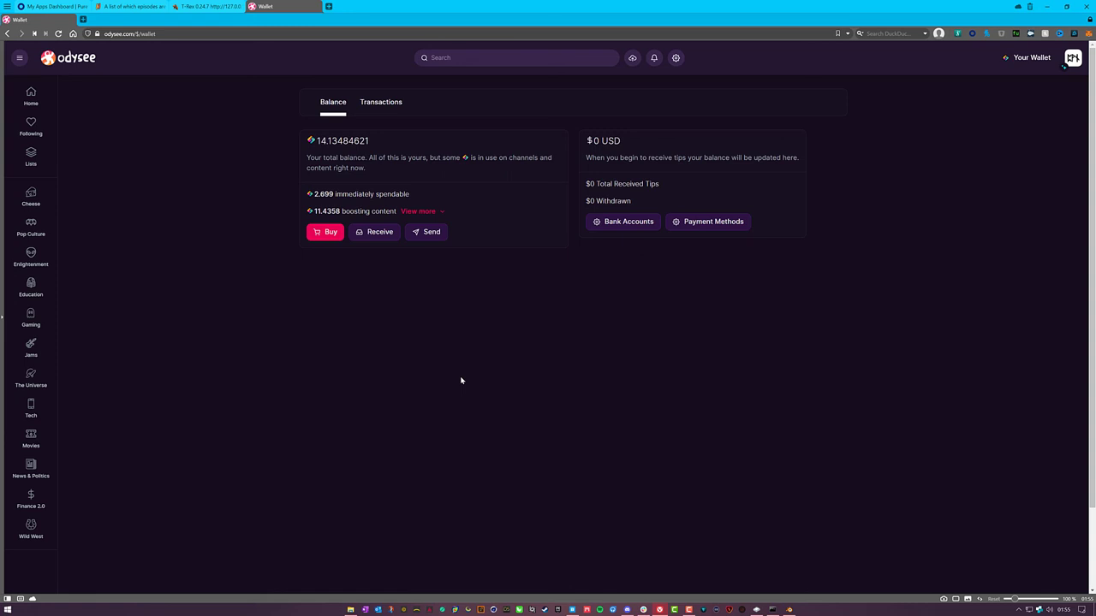
mouse_move(456, 387)
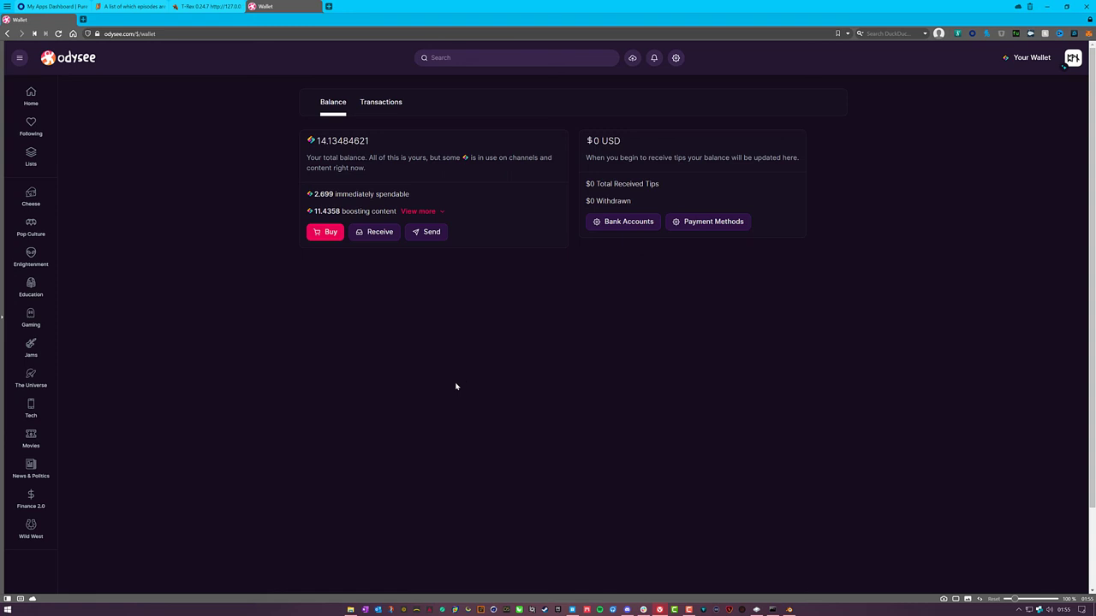
mouse_move(431, 373)
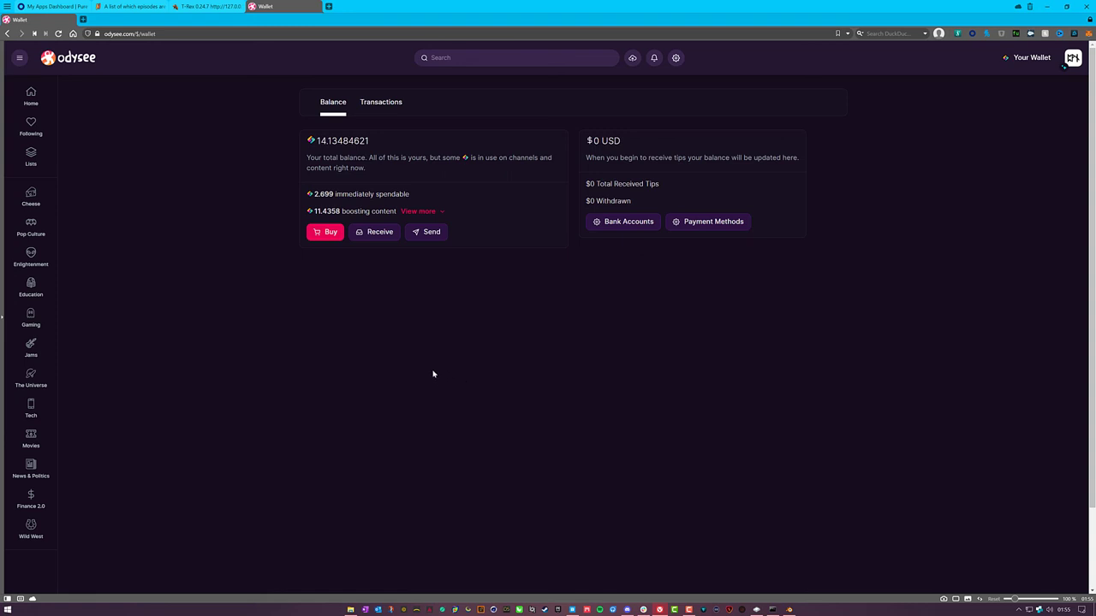